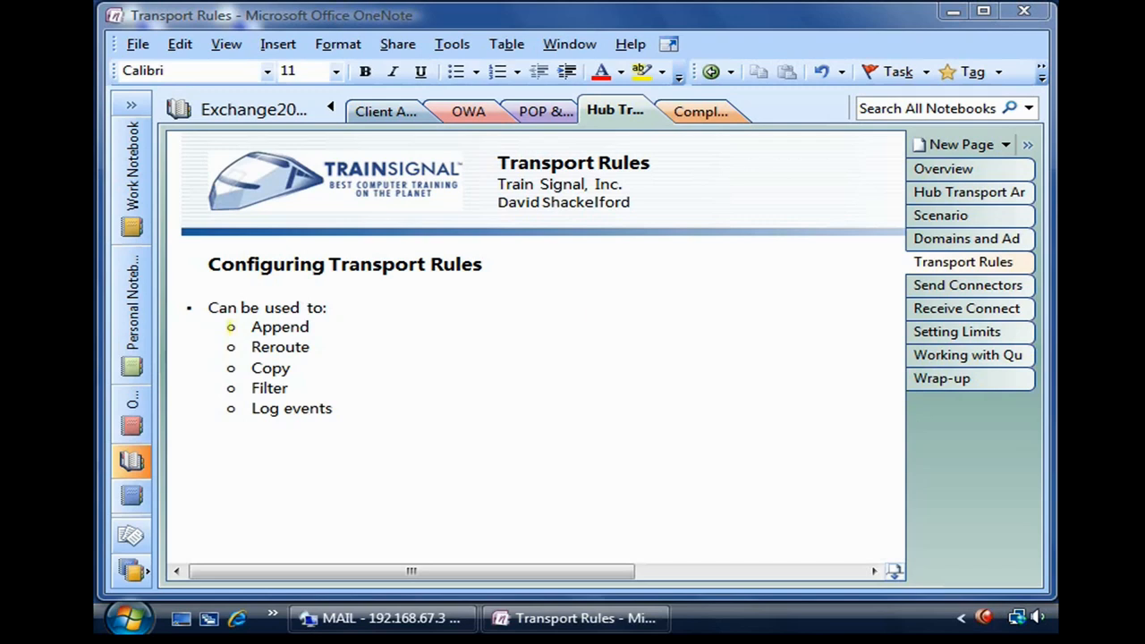
Highlight Append, Reroute and Copy in the OneNote list of transport rule uses
left_click(254, 326)
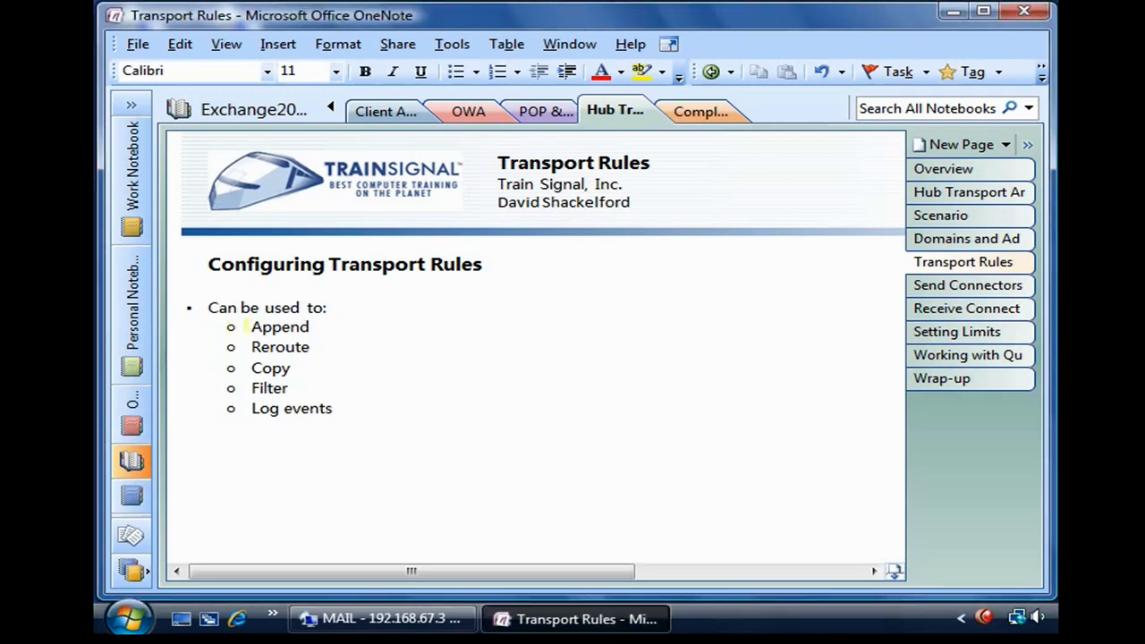
double_click(279, 326)
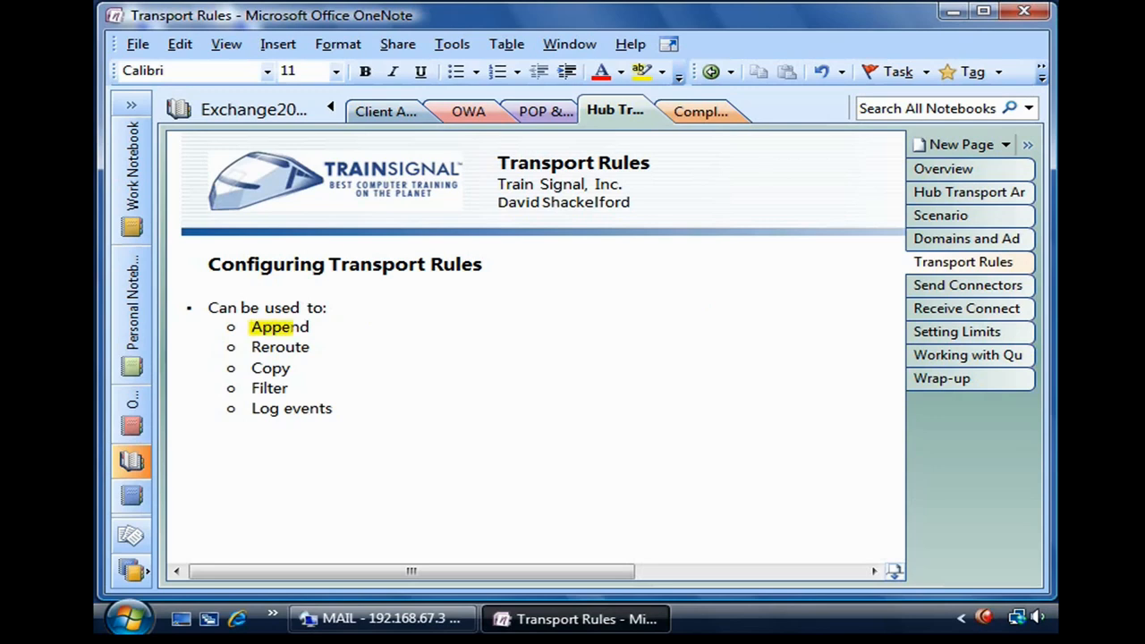
double_click(279, 326)
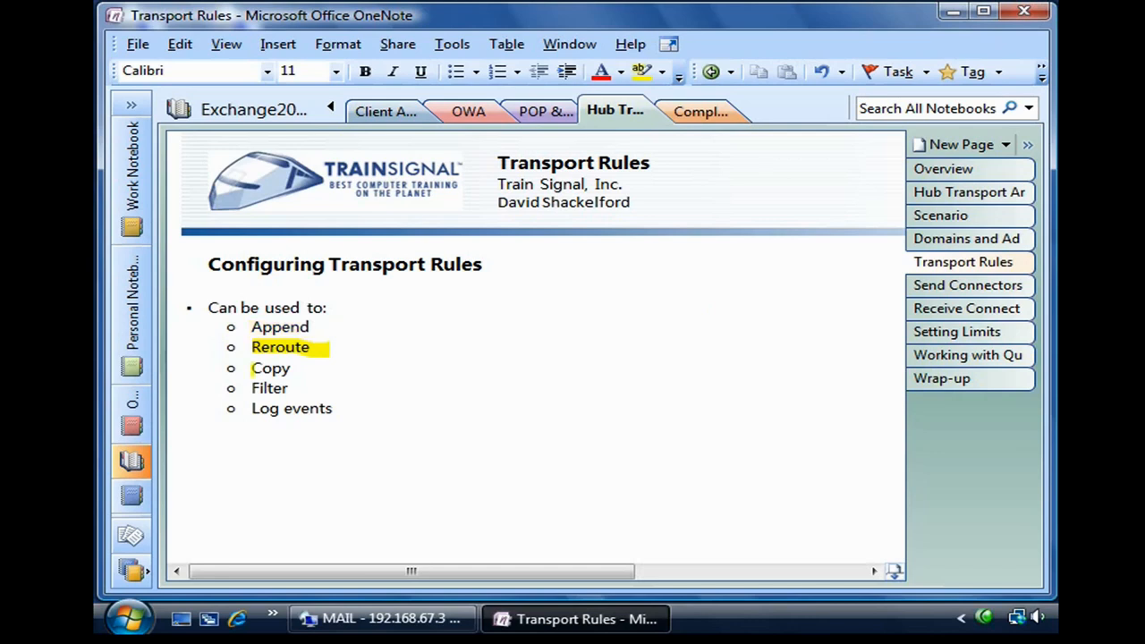
double_click(269, 368)
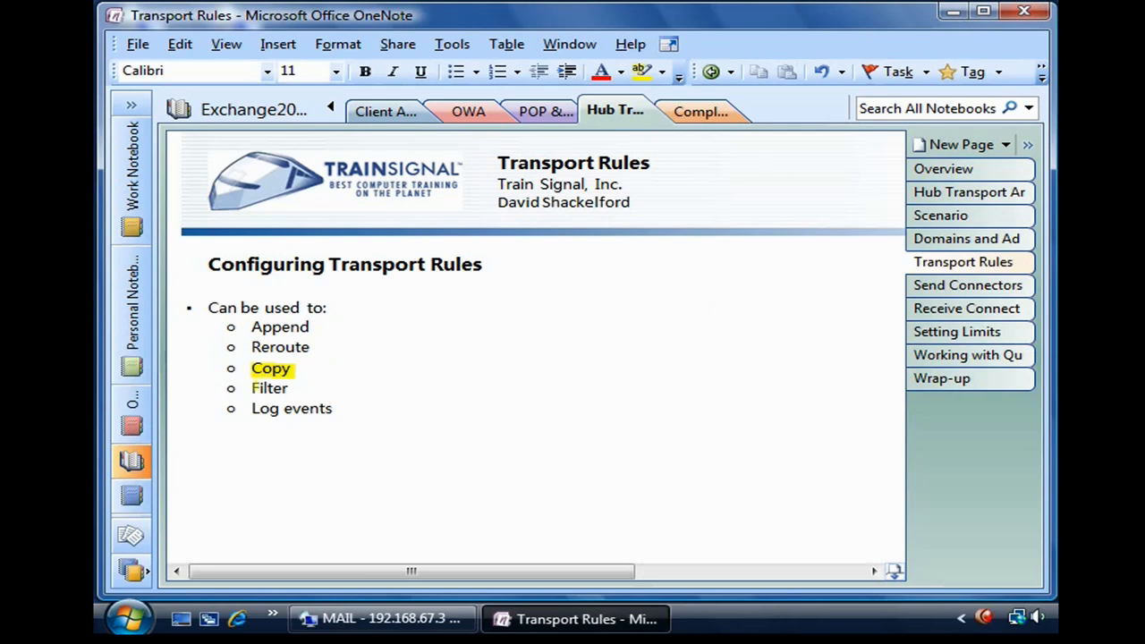
double_click(268, 387)
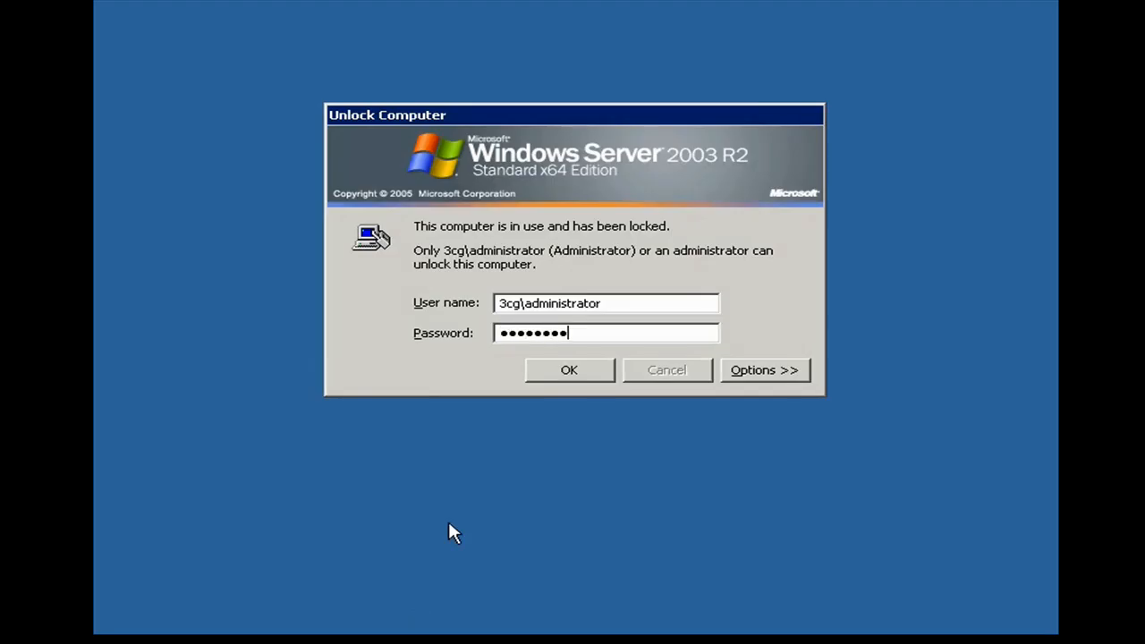
Unlock the server and begin a new transport rule named 'Disclaimer', advancing to its conditions
left_click(569, 369)
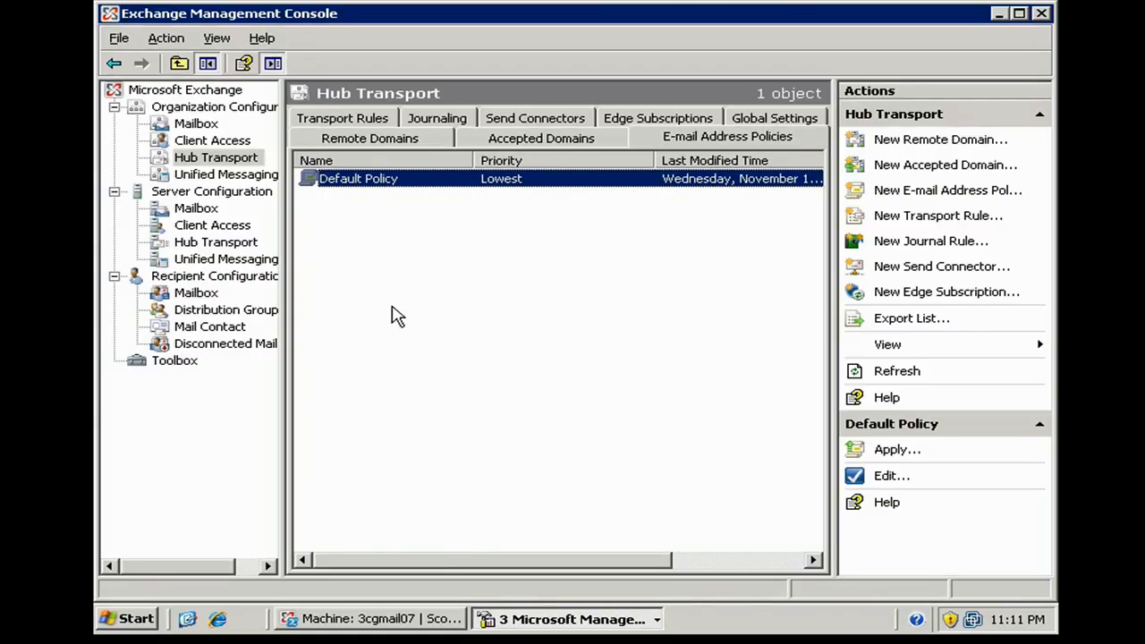
left_click(342, 136)
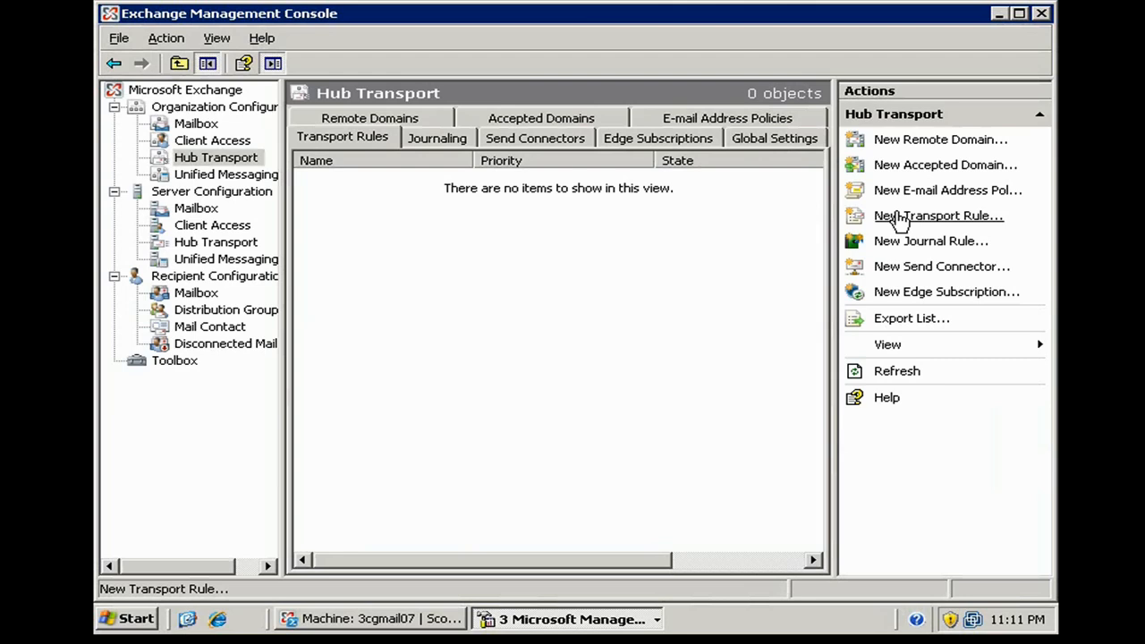
left_click(938, 215)
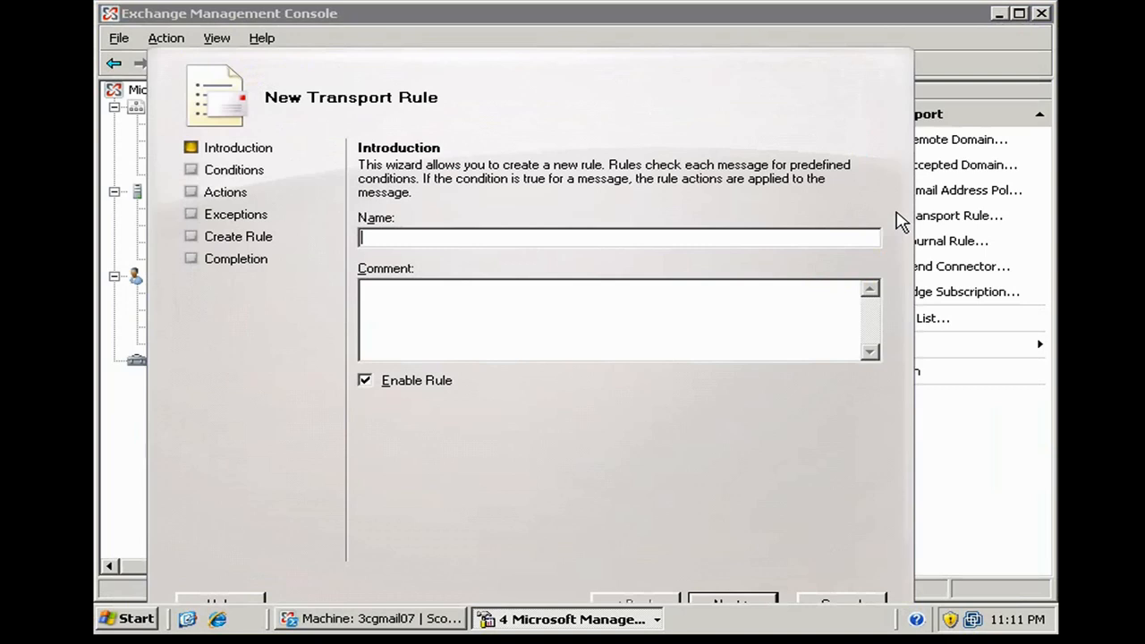
type("Disclaimer")
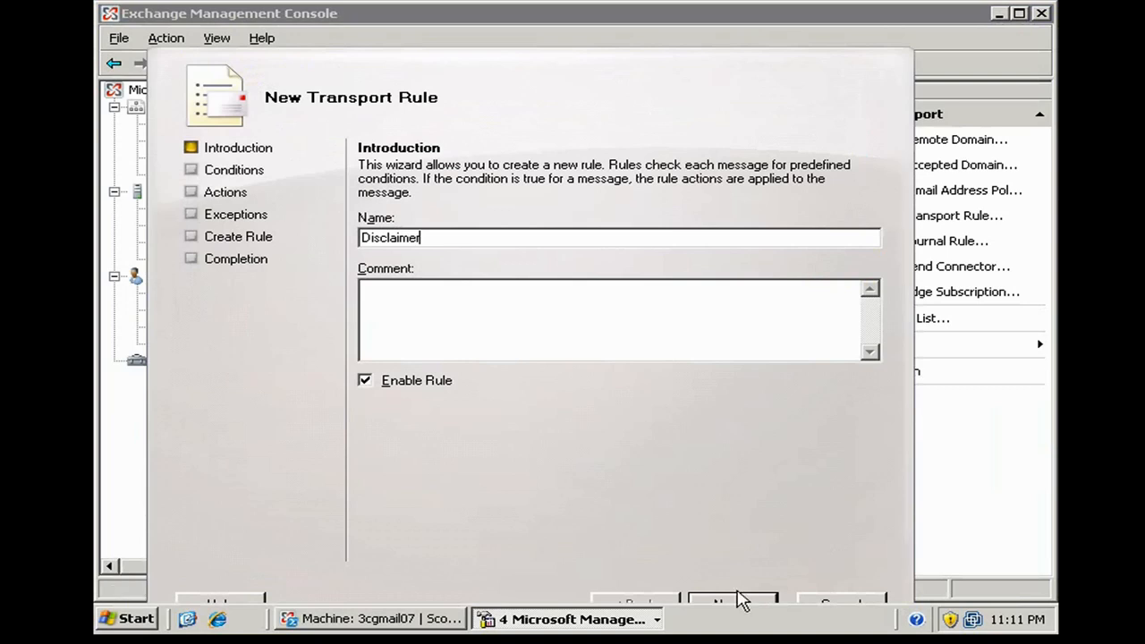
left_click(730, 601)
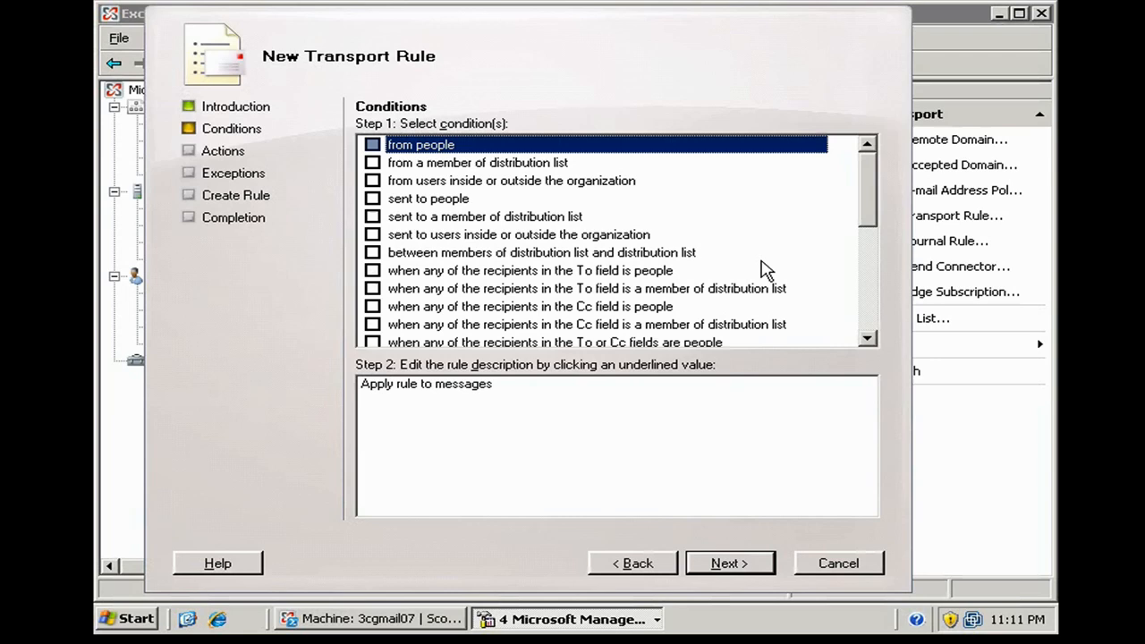
mouse_move(790, 200)
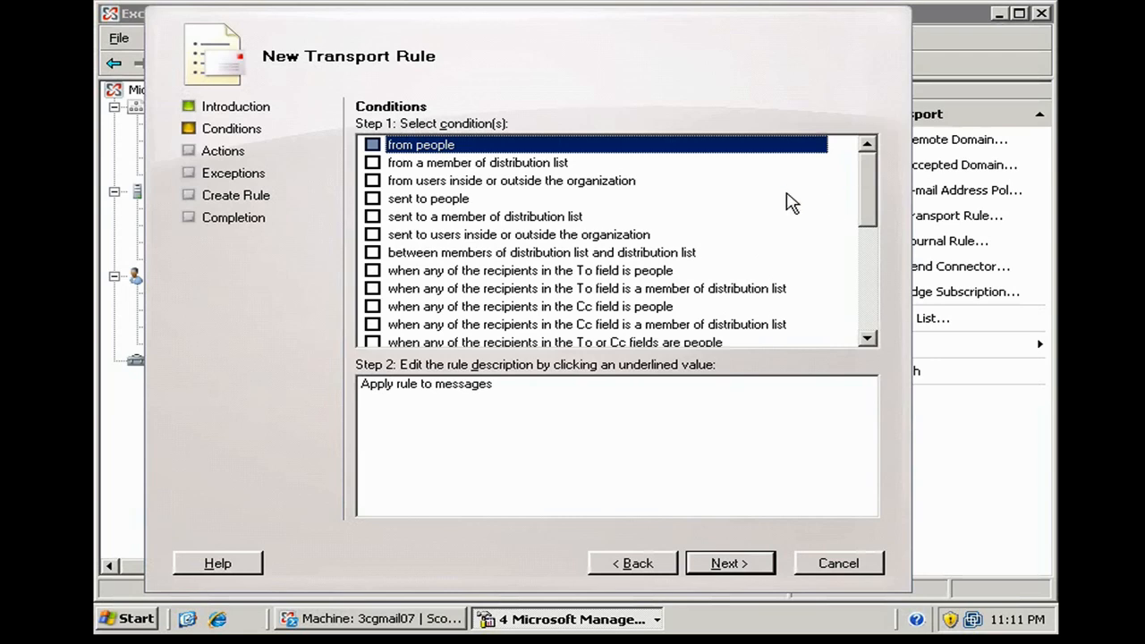
mouse_move(385, 234)
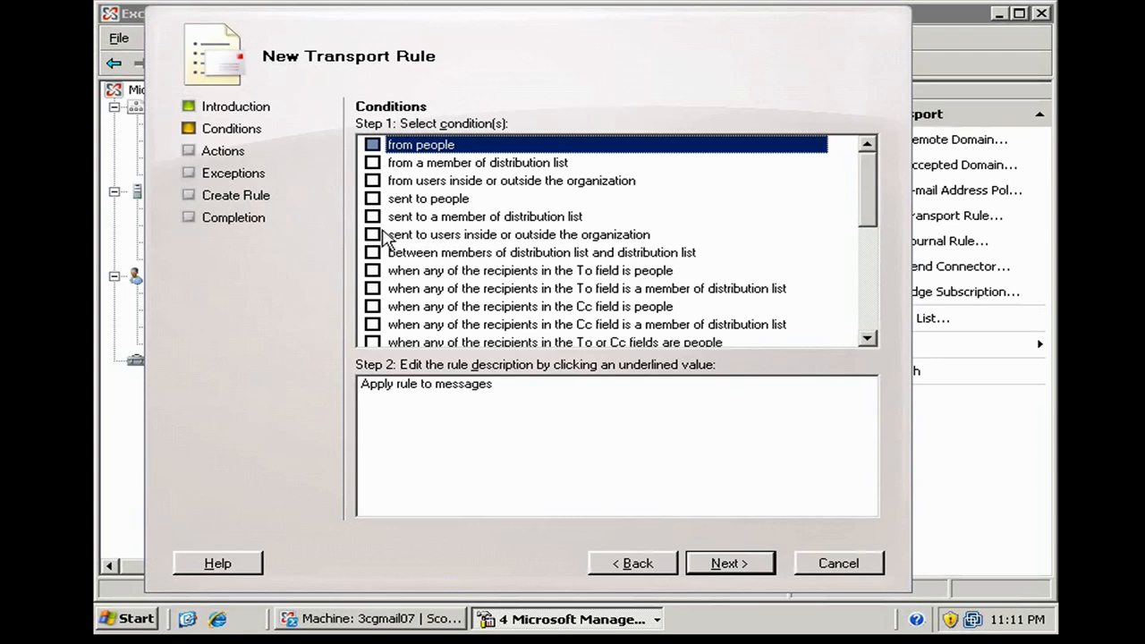
Condition the rule on messages sent to users Outside the organization and advance to actions
left_click(372, 233)
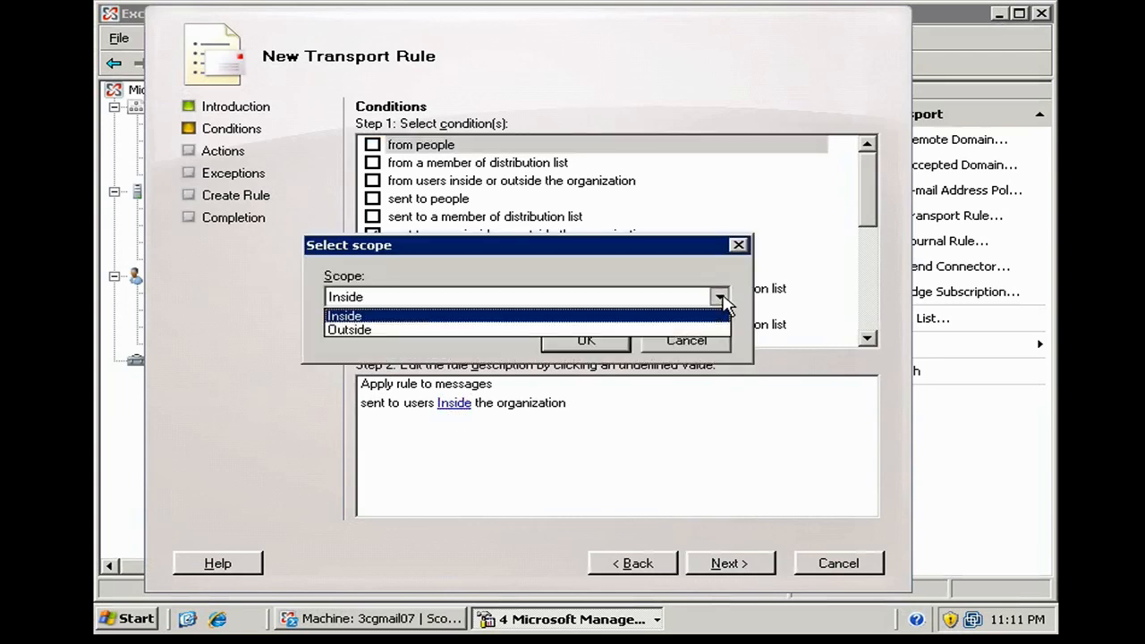
left_click(349, 330)
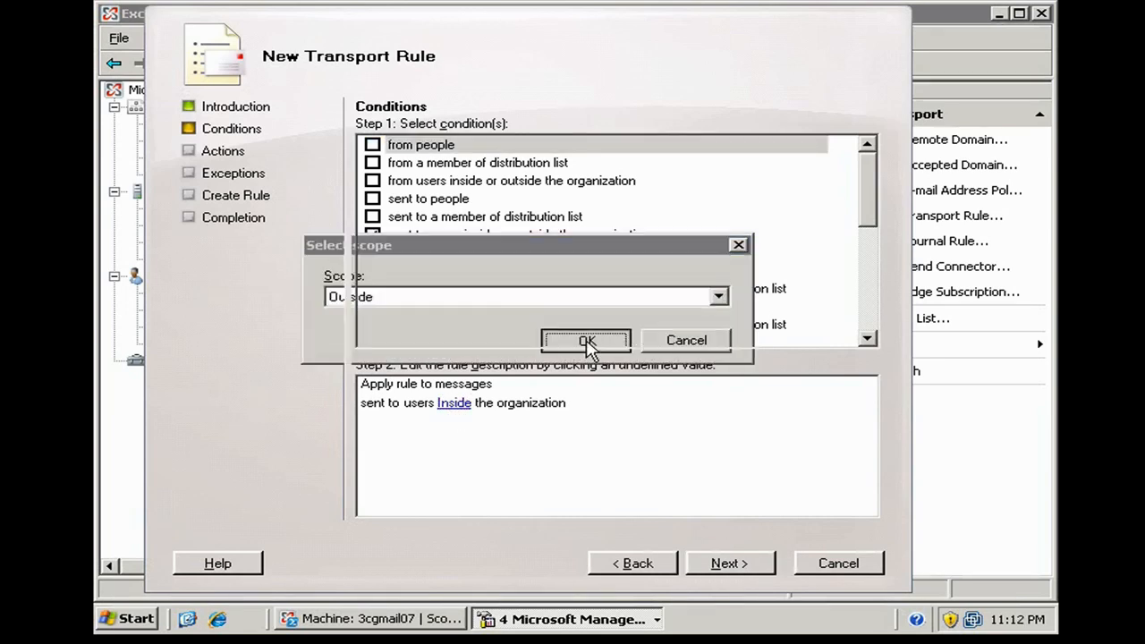
left_click(587, 340)
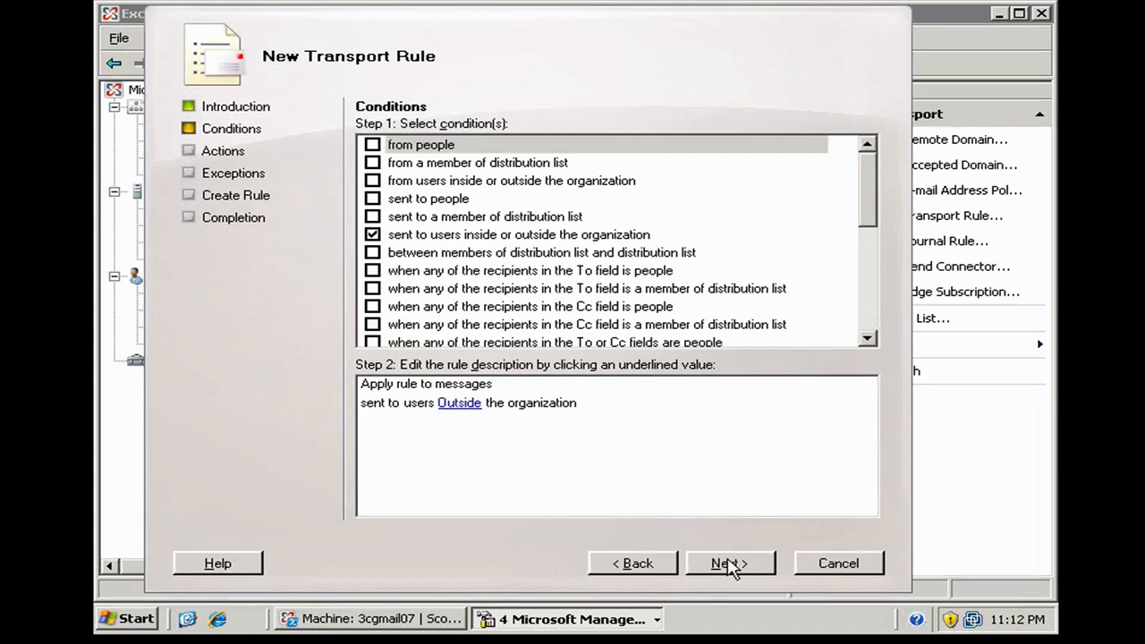
mouse_move(465, 438)
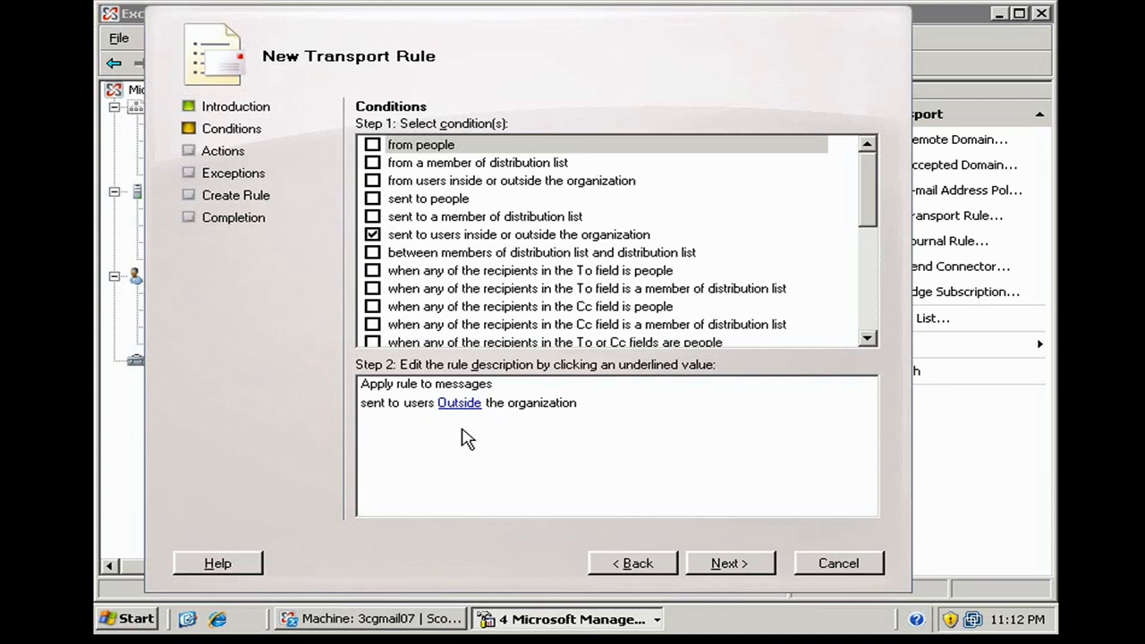
mouse_move(461, 436)
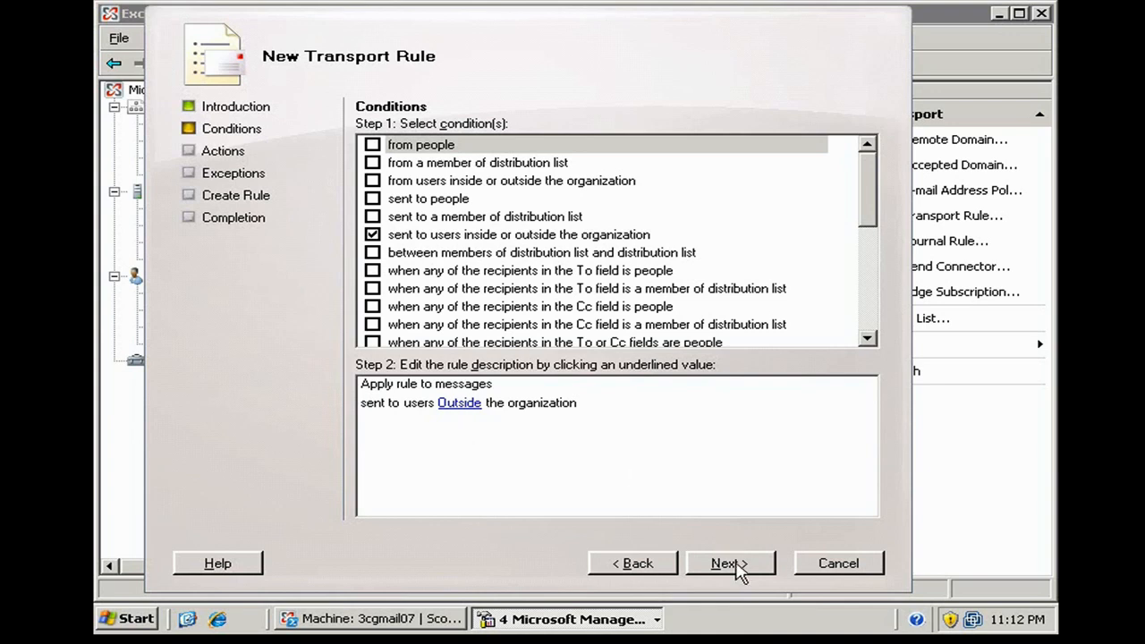
left_click(725, 562)
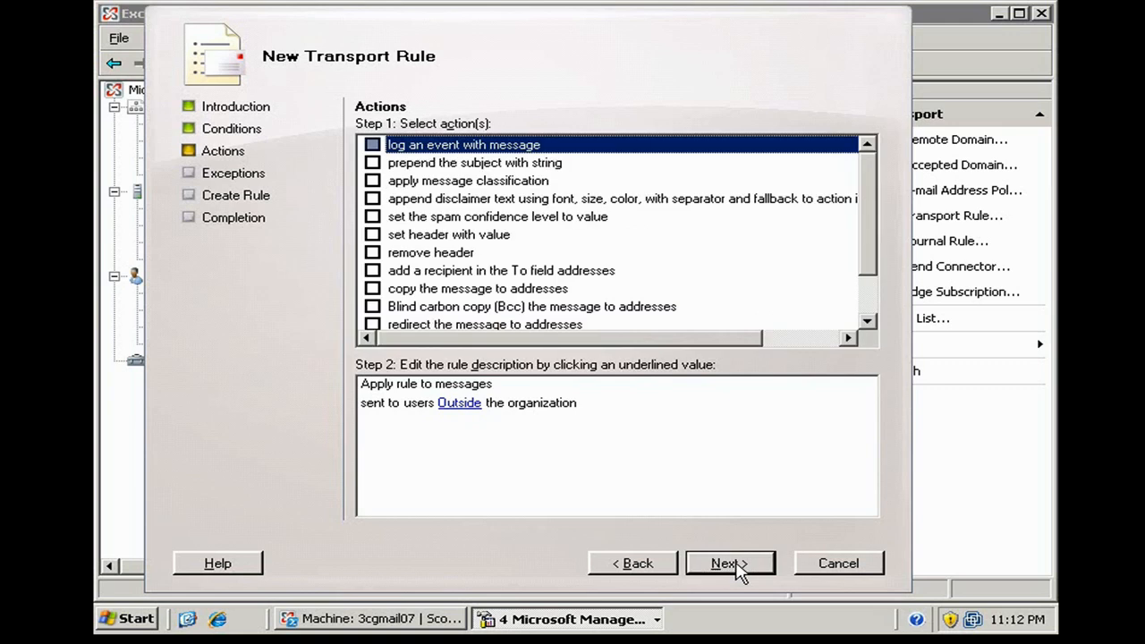
mouse_move(376, 199)
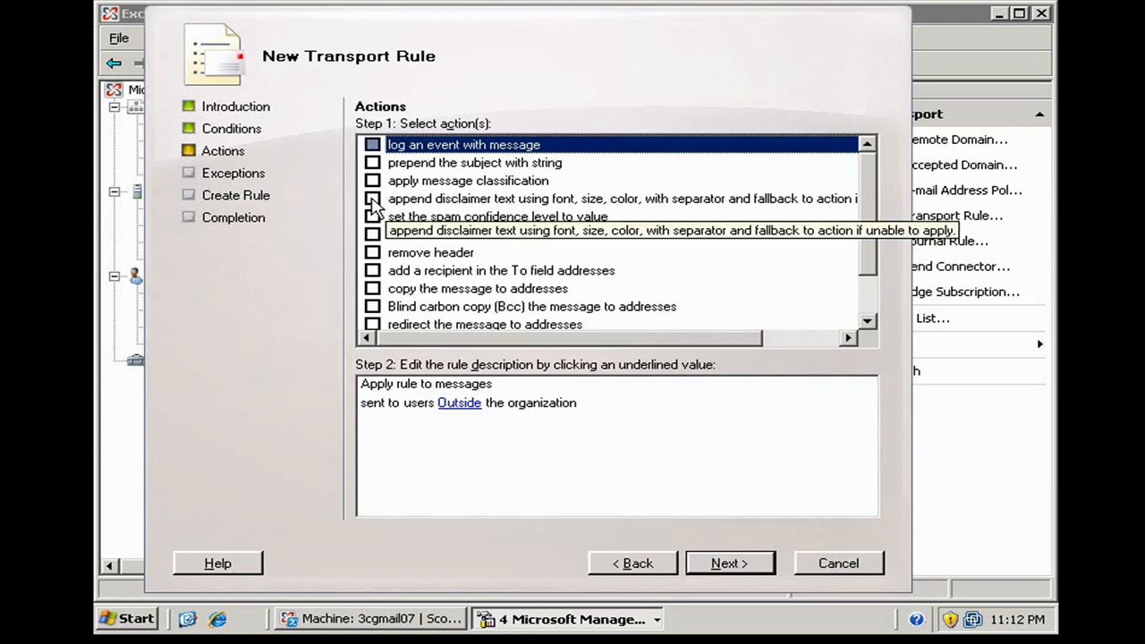
Append disclaimer text: 'Cash Cow Capital Group does not represent or endorse the accuracy, timeliness...'
left_click(373, 199)
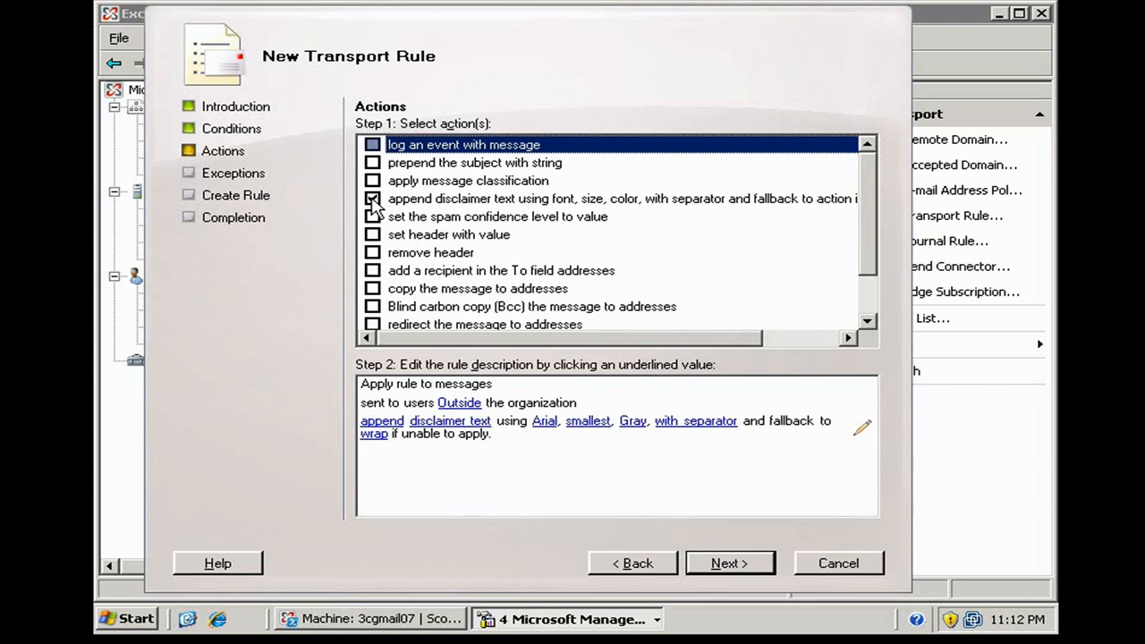
left_click(373, 198)
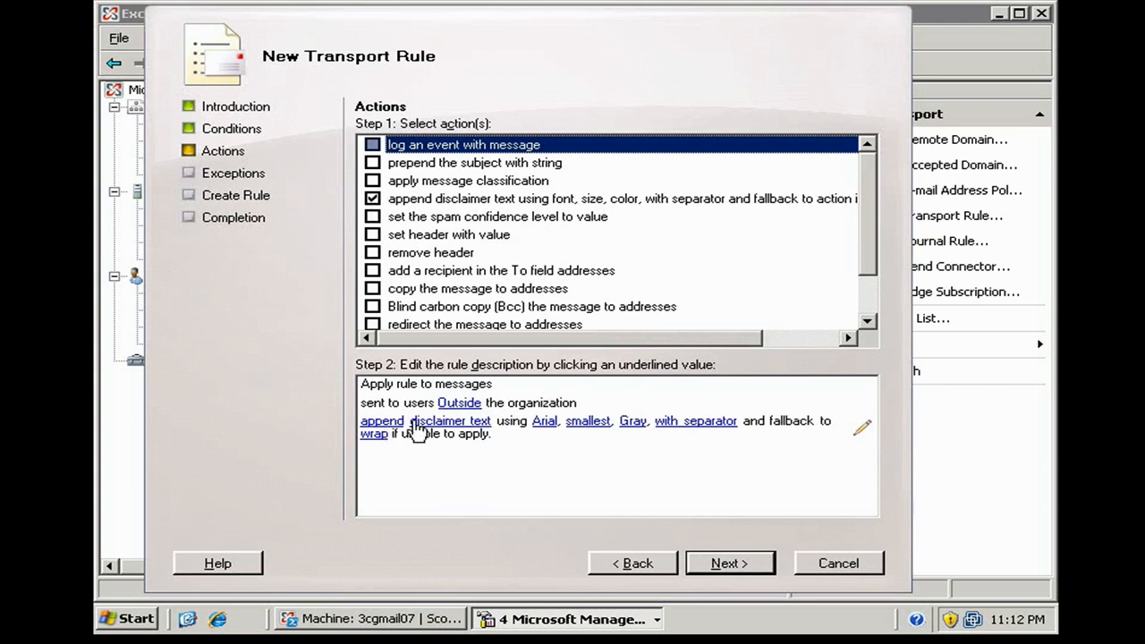
mouse_move(612, 431)
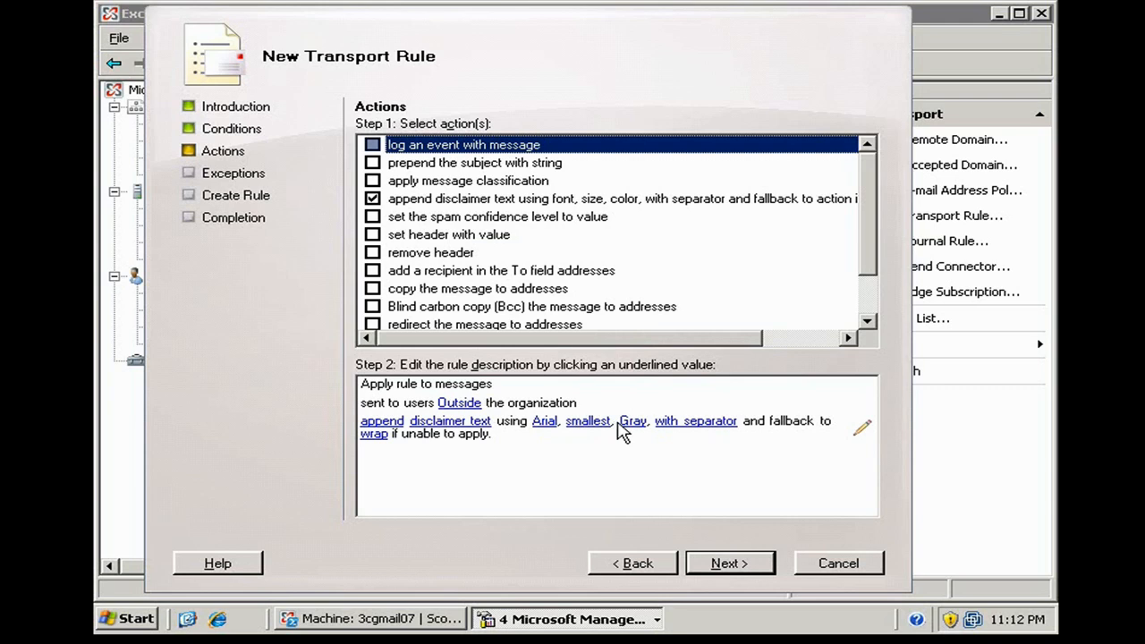
mouse_move(671, 428)
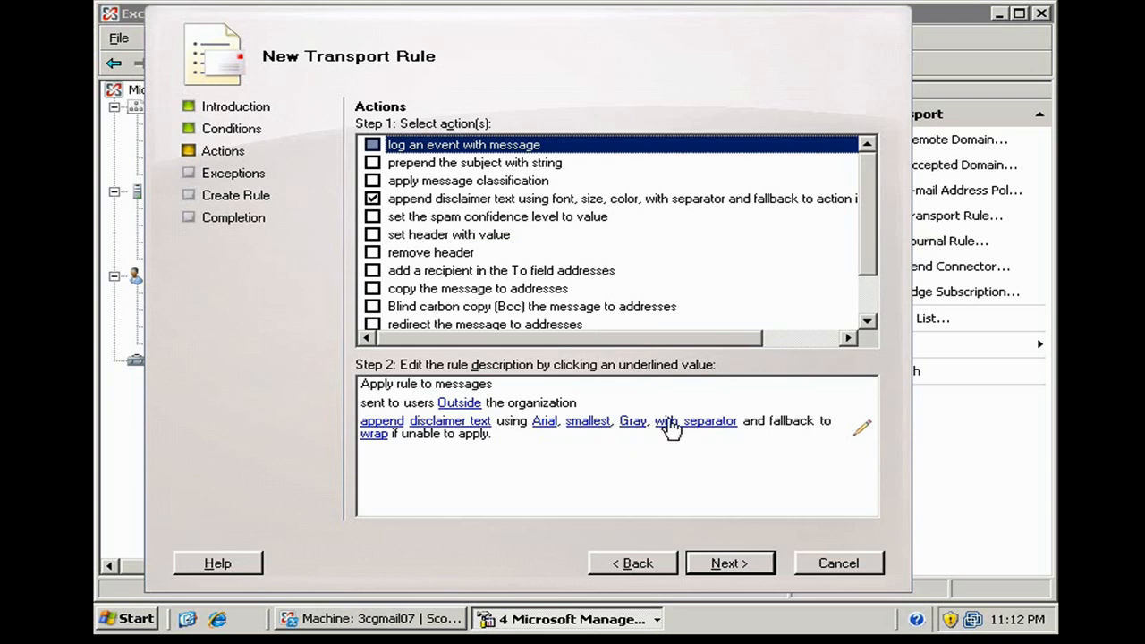
mouse_move(544, 420)
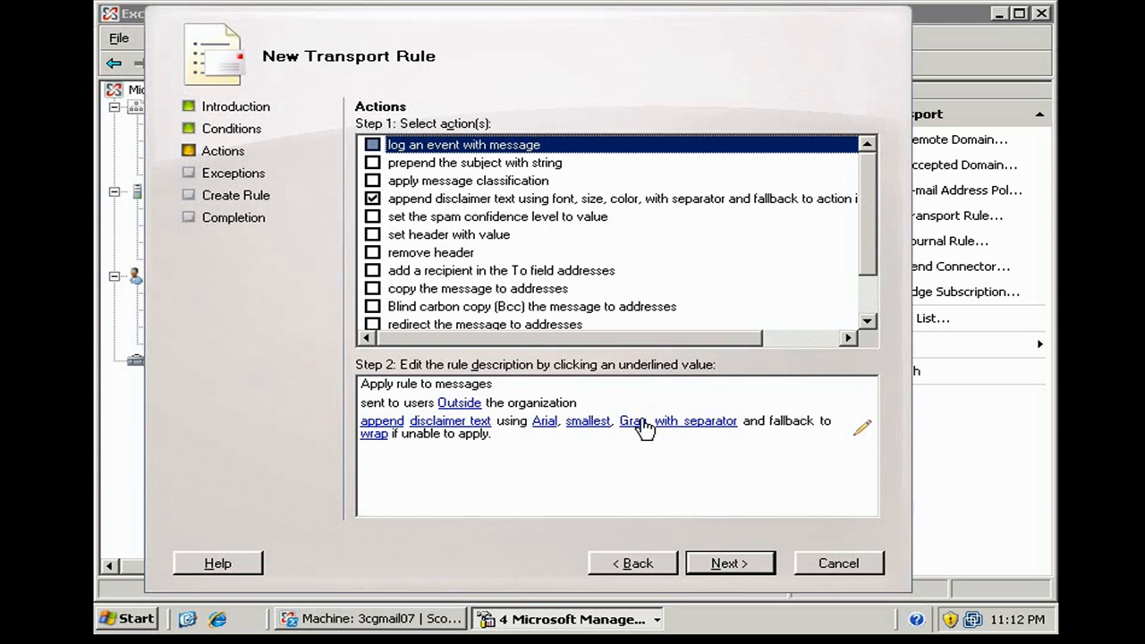
mouse_move(687, 429)
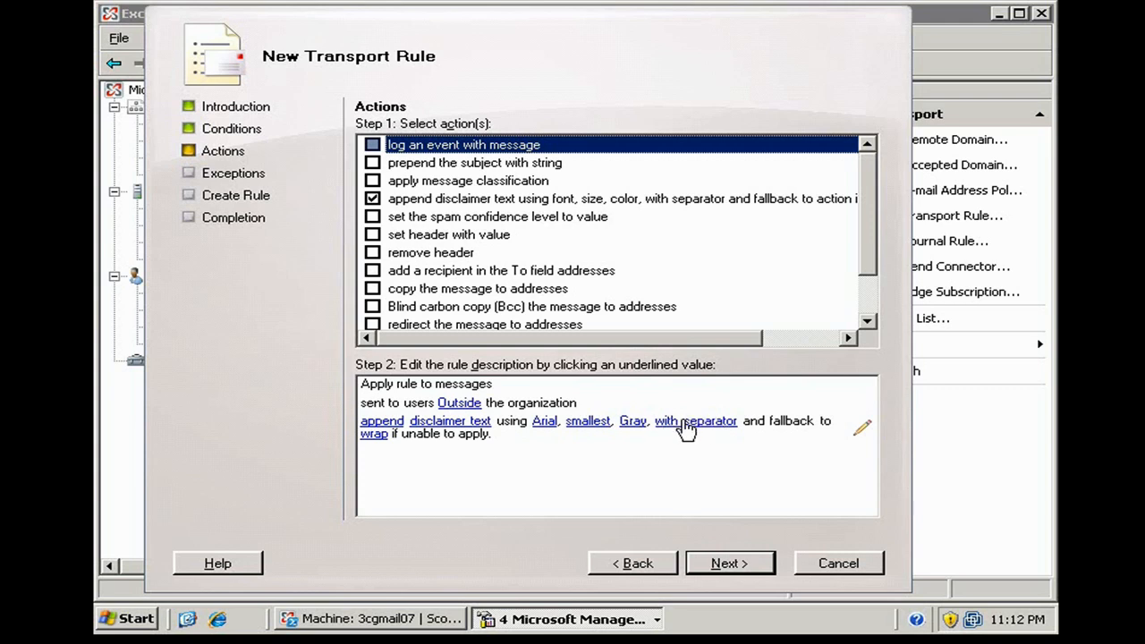
mouse_move(455, 434)
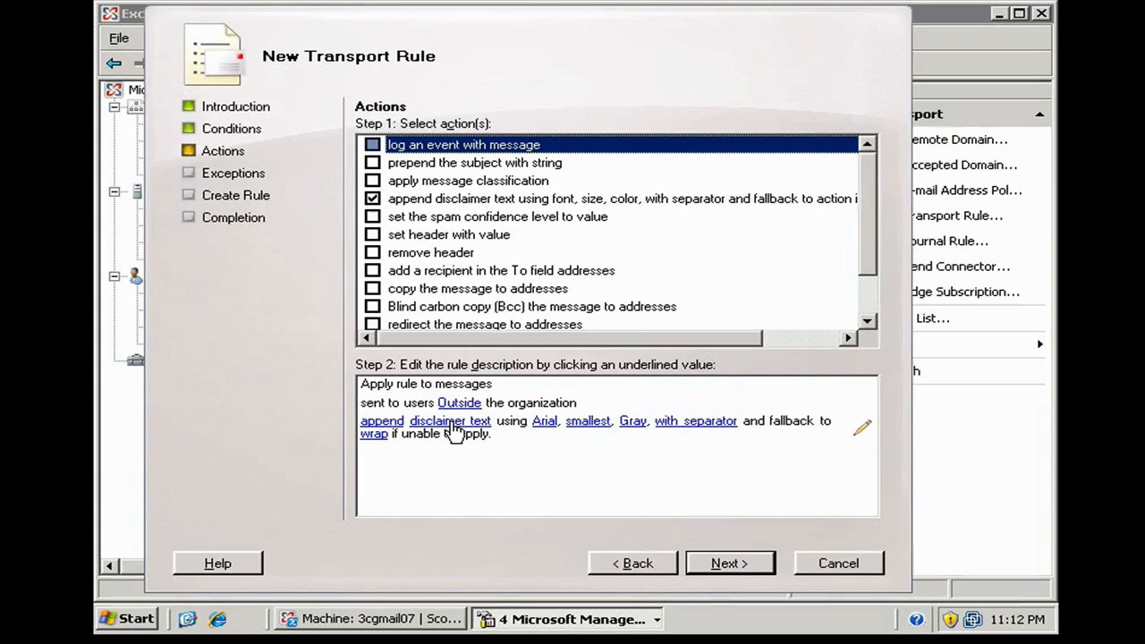
left_click(450, 421)
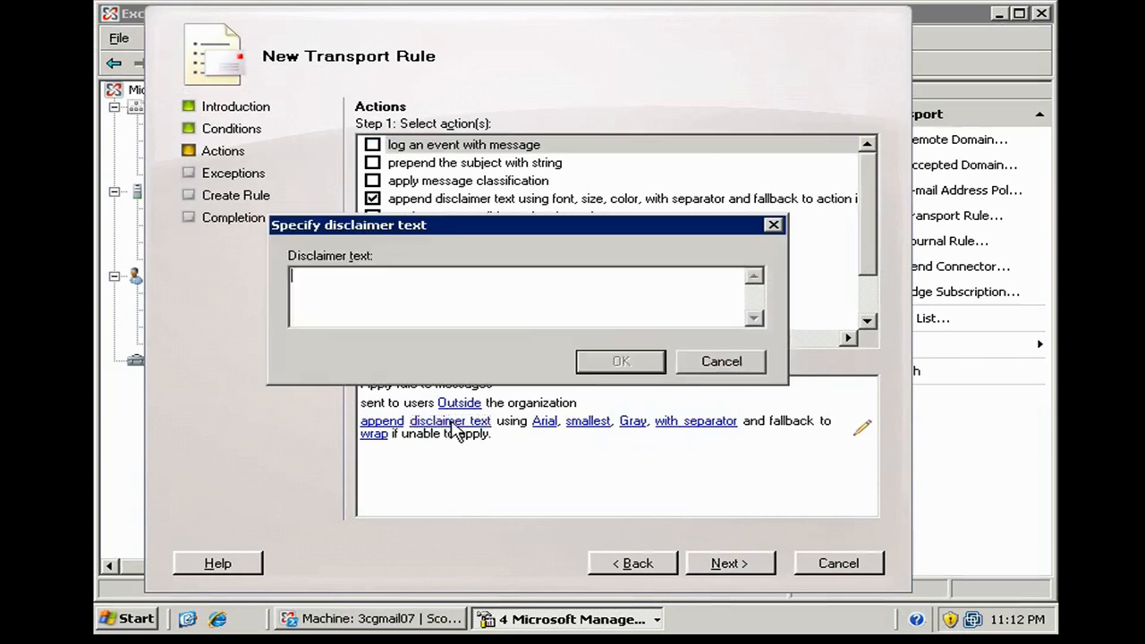
type("Cash Cow Capital Group does not represent or endorse the accuracy, timeliness, or reliability of information contained in this email. It is not a solicitation or an offer to buy or sell any public or private securities.")
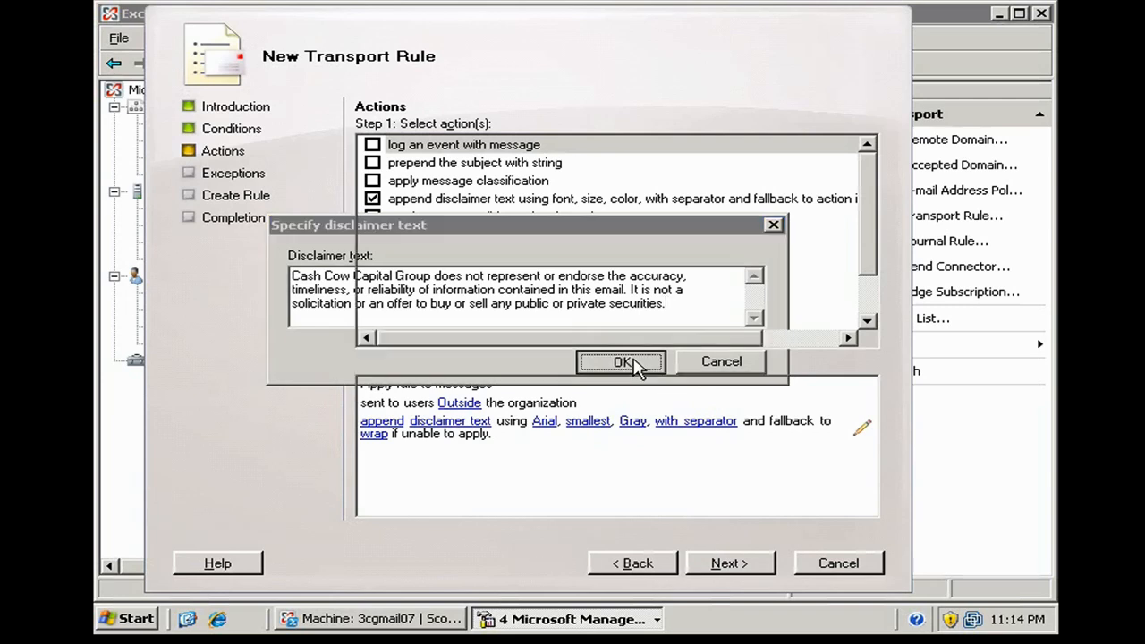
left_click(620, 361)
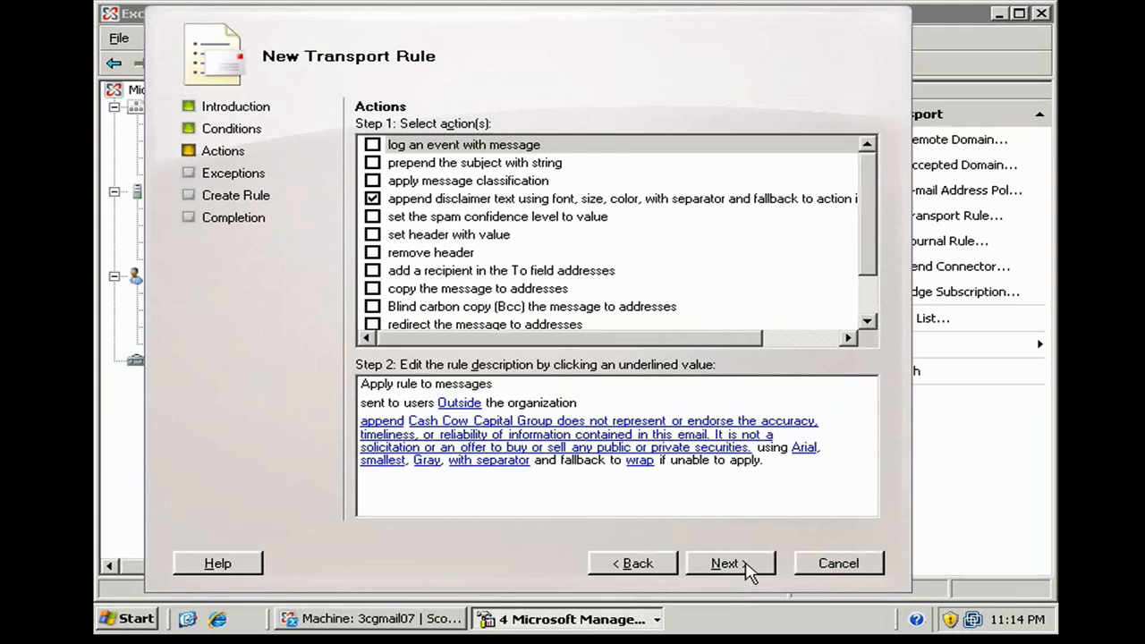
Create the Disclaimer rule with no exceptions so it is listed as enabled
left_click(725, 562)
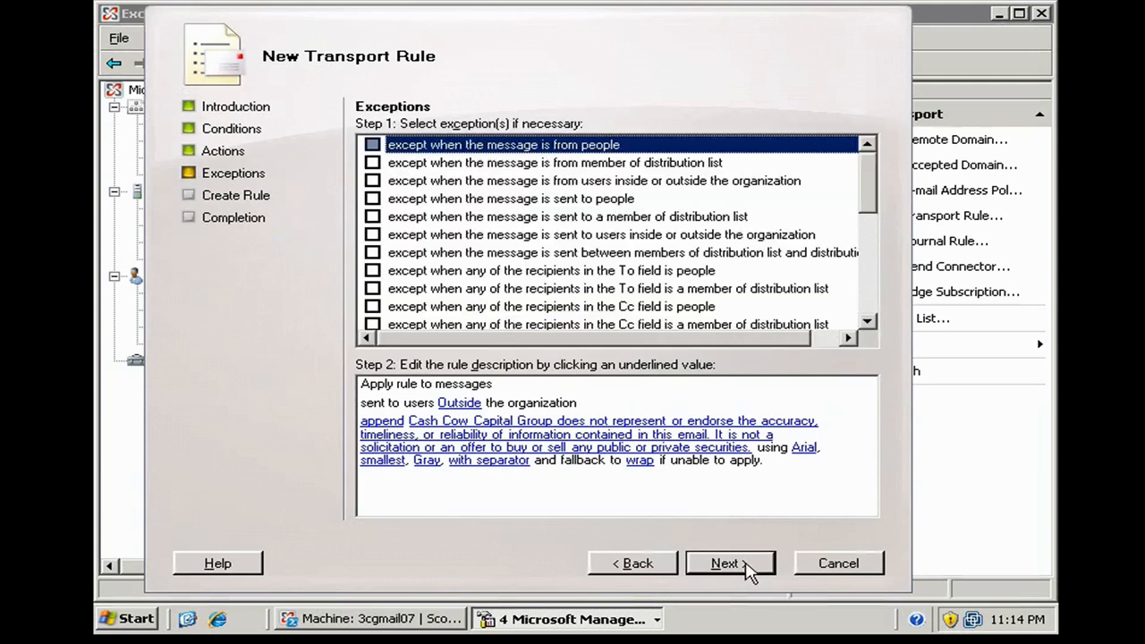
mouse_move(440, 218)
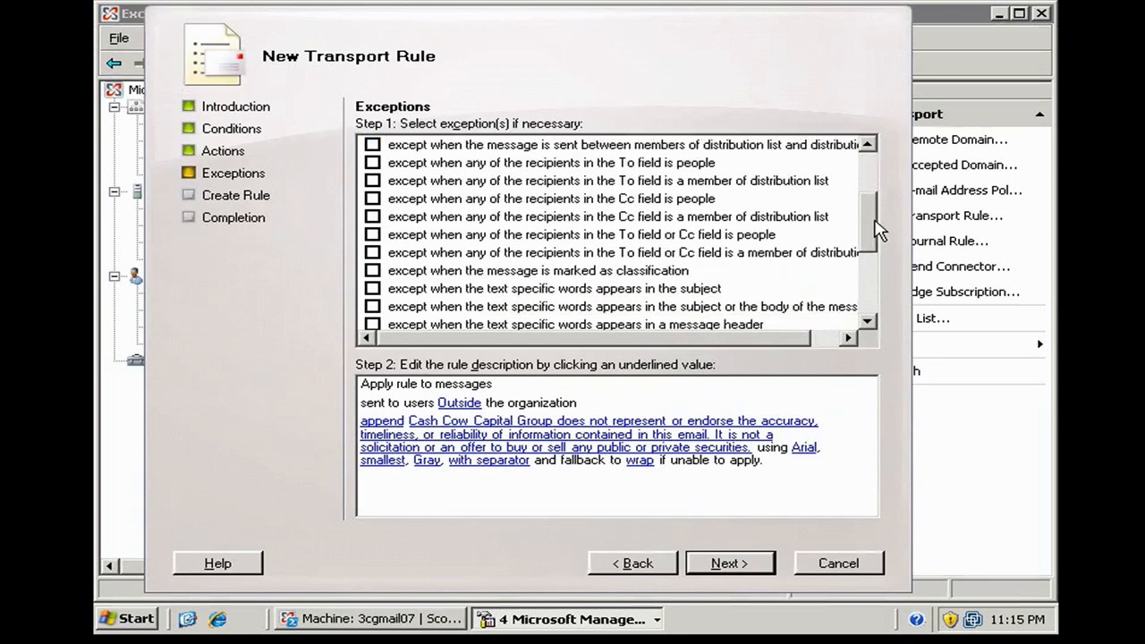
scroll("down", 3)
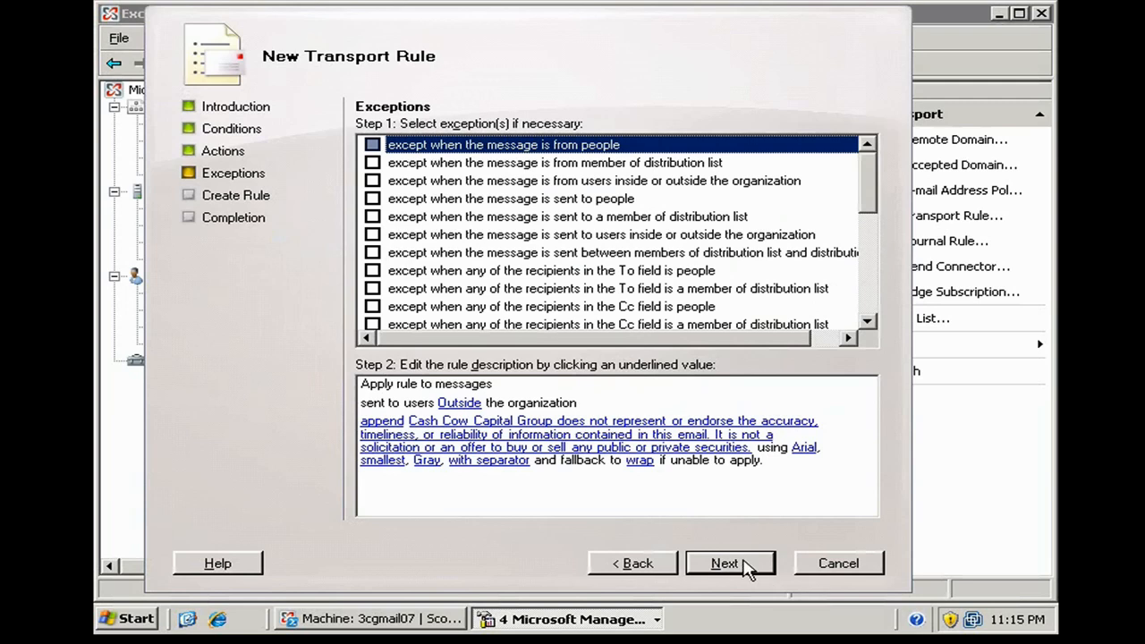
left_click(730, 562)
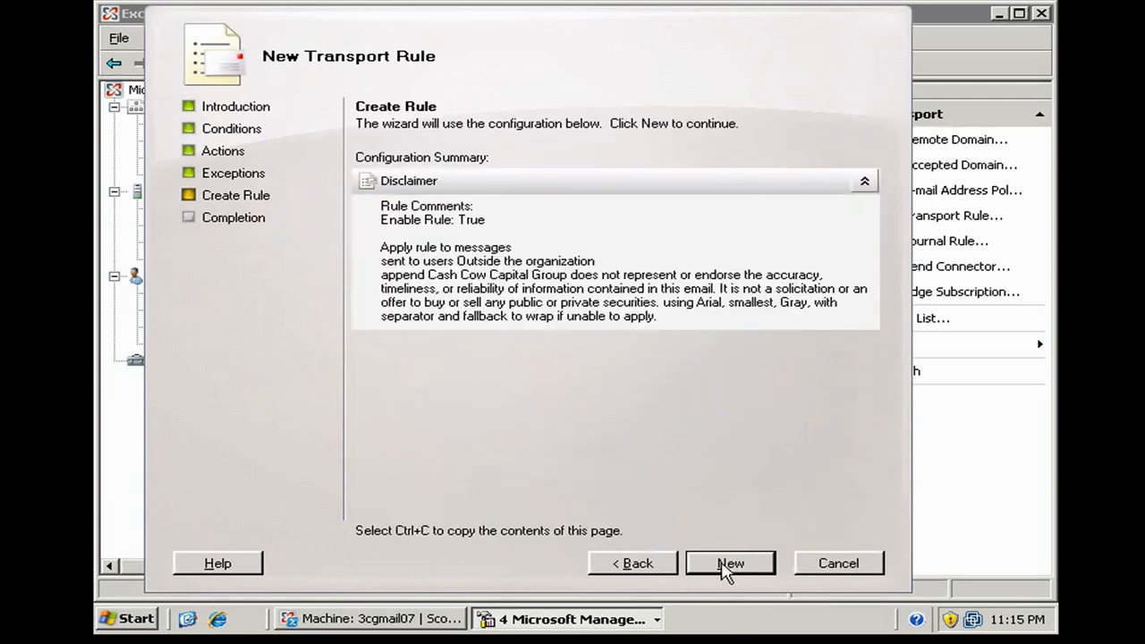
left_click(730, 562)
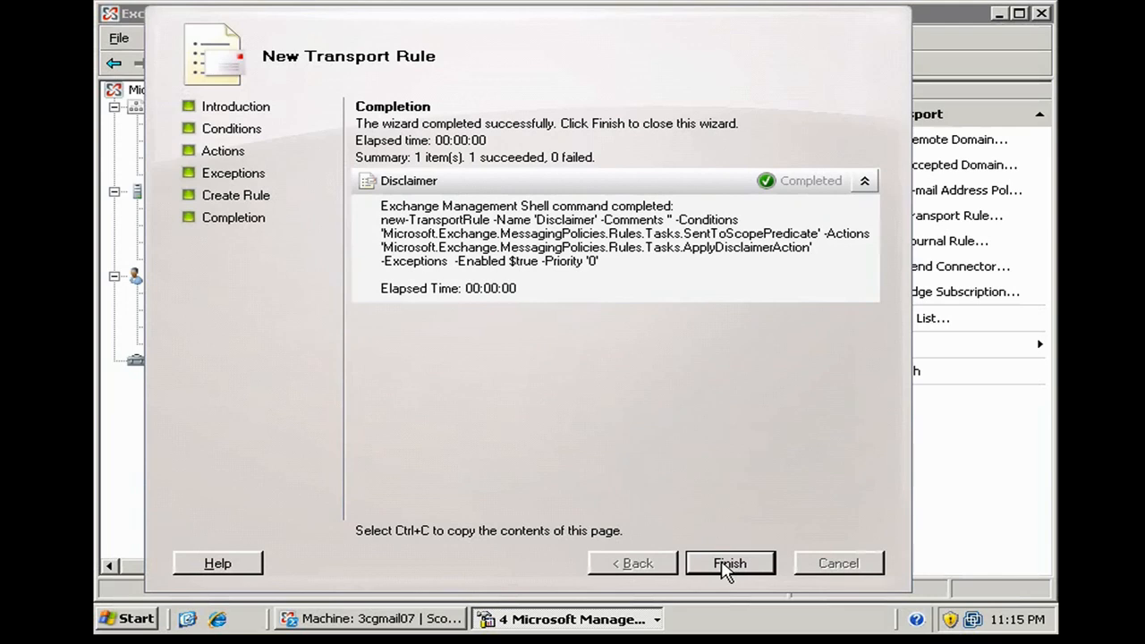
left_click(730, 562)
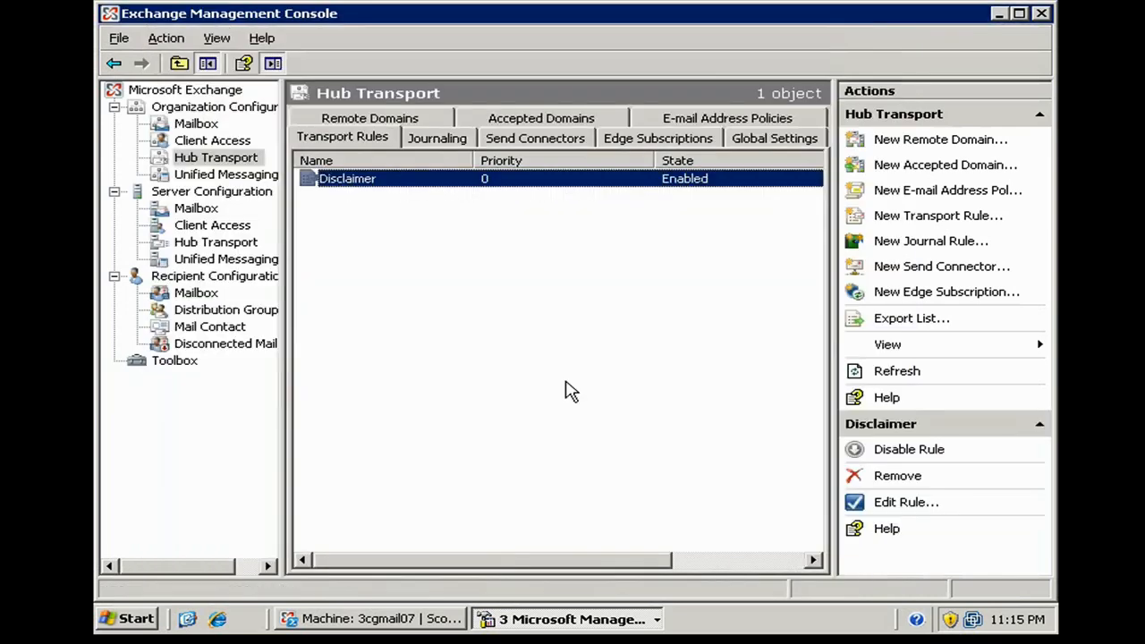
left_click(576, 619)
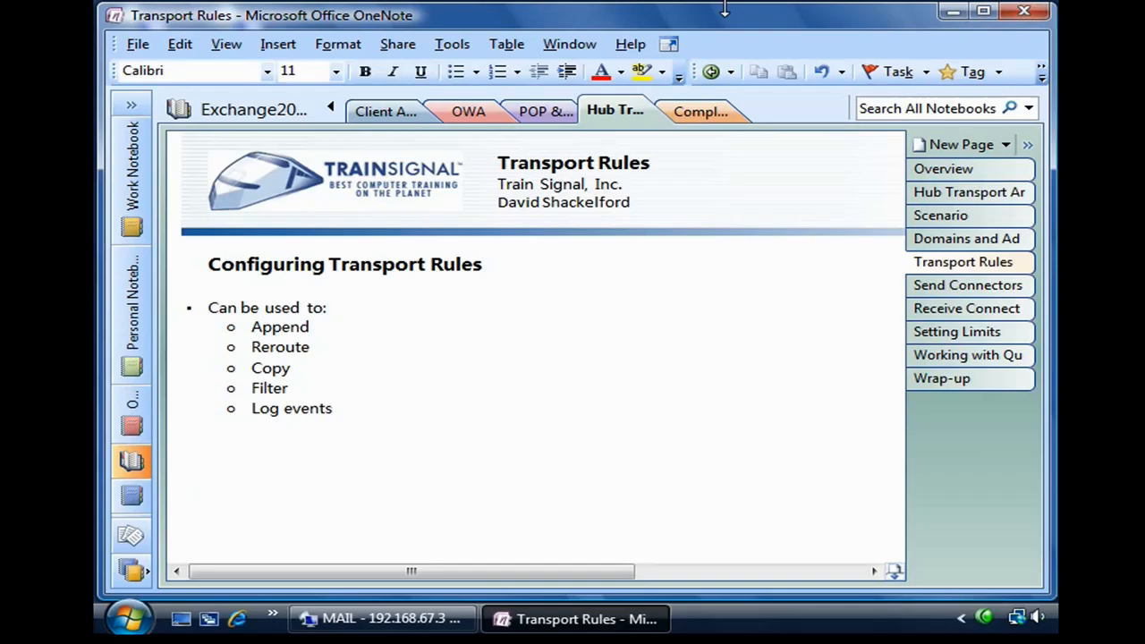
mouse_move(942, 215)
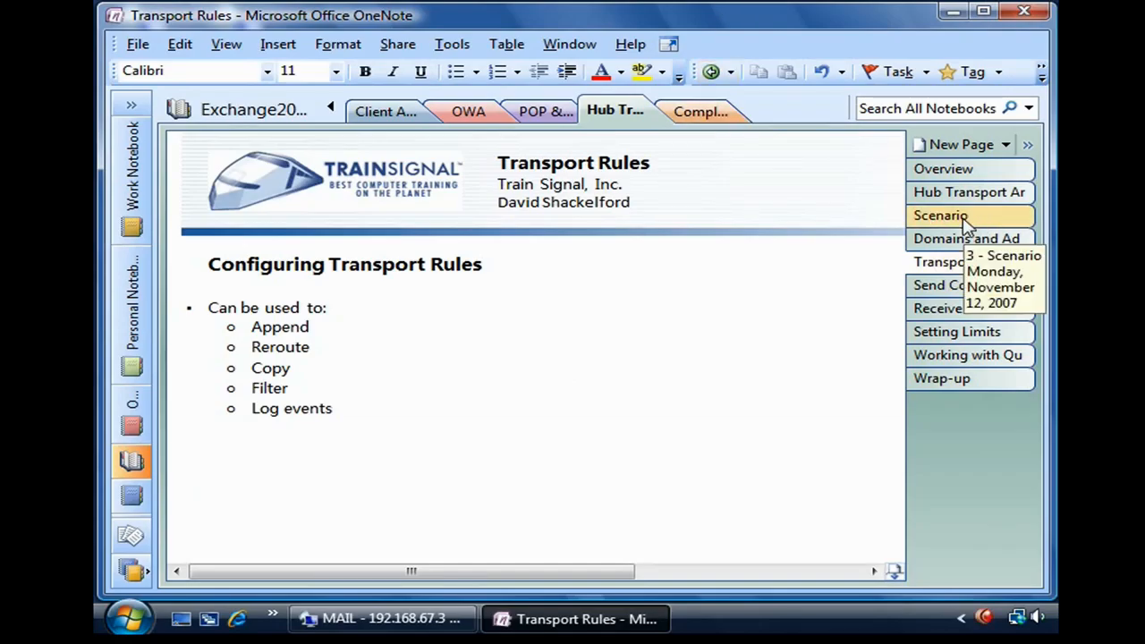
left_click(941, 215)
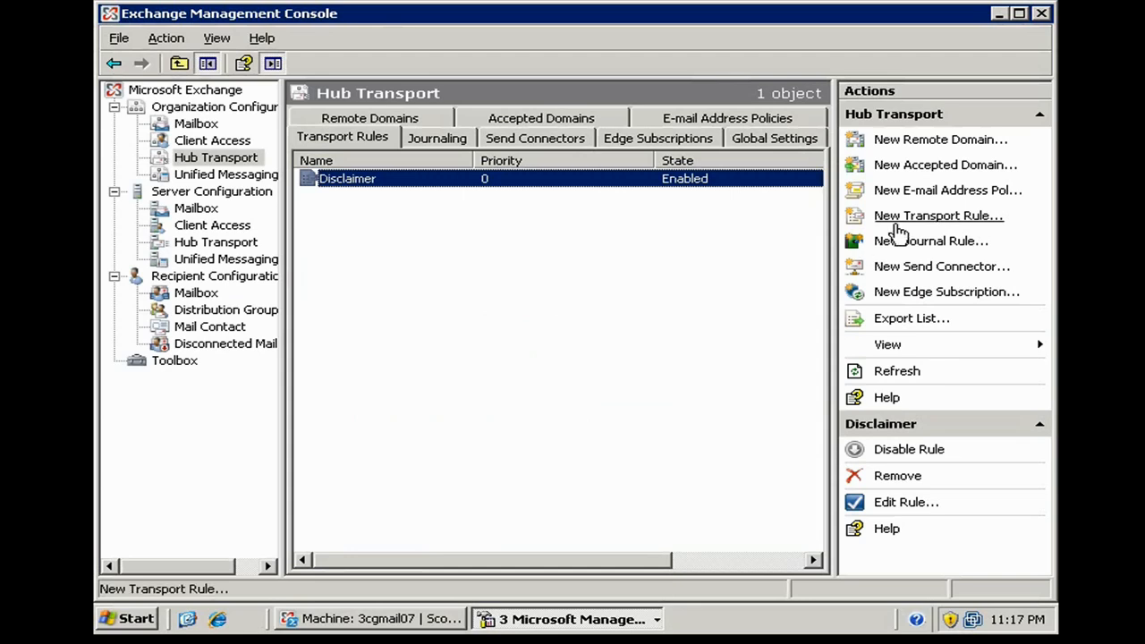
Begin a second rule named 'Content Filter - promise or guarantee - send to Chumnus'
left_click(938, 215)
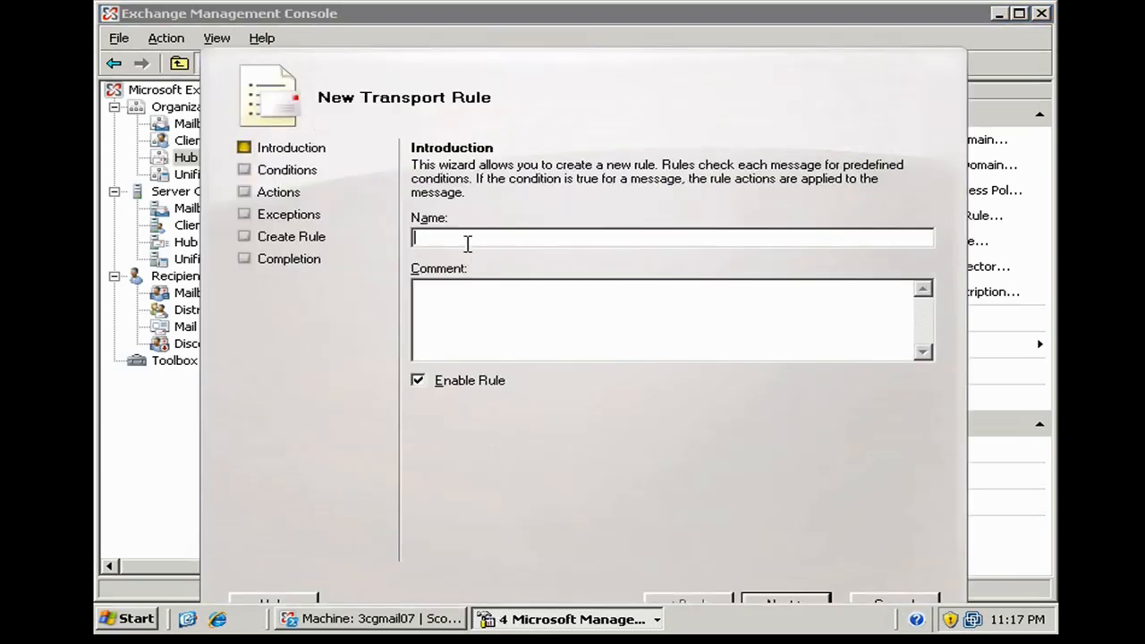
type("Co")
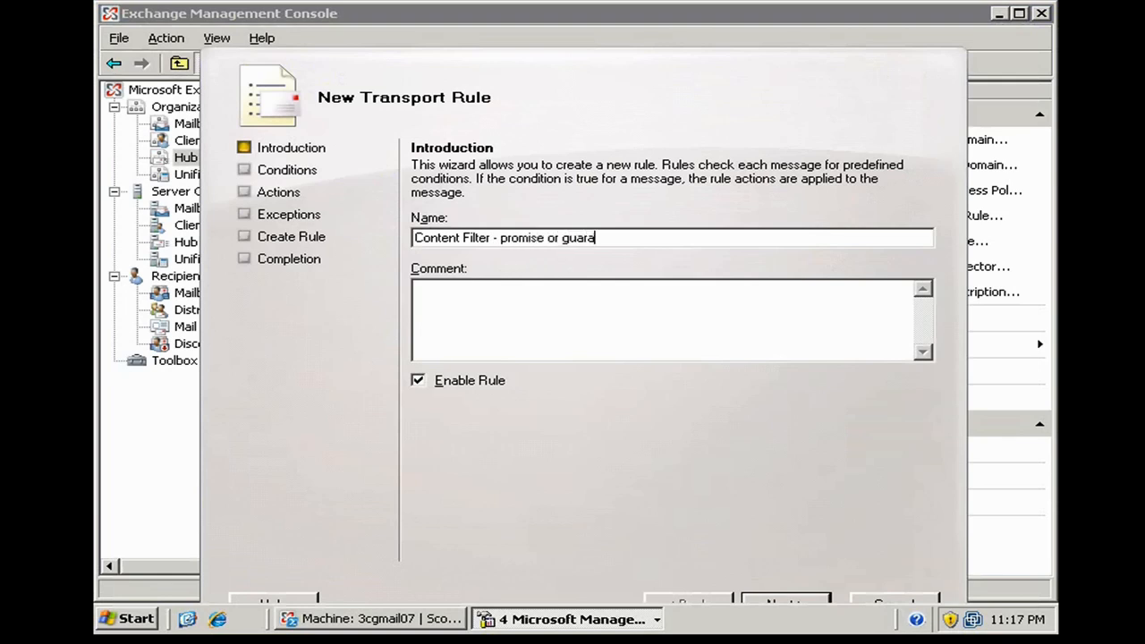
type("ntee - send")
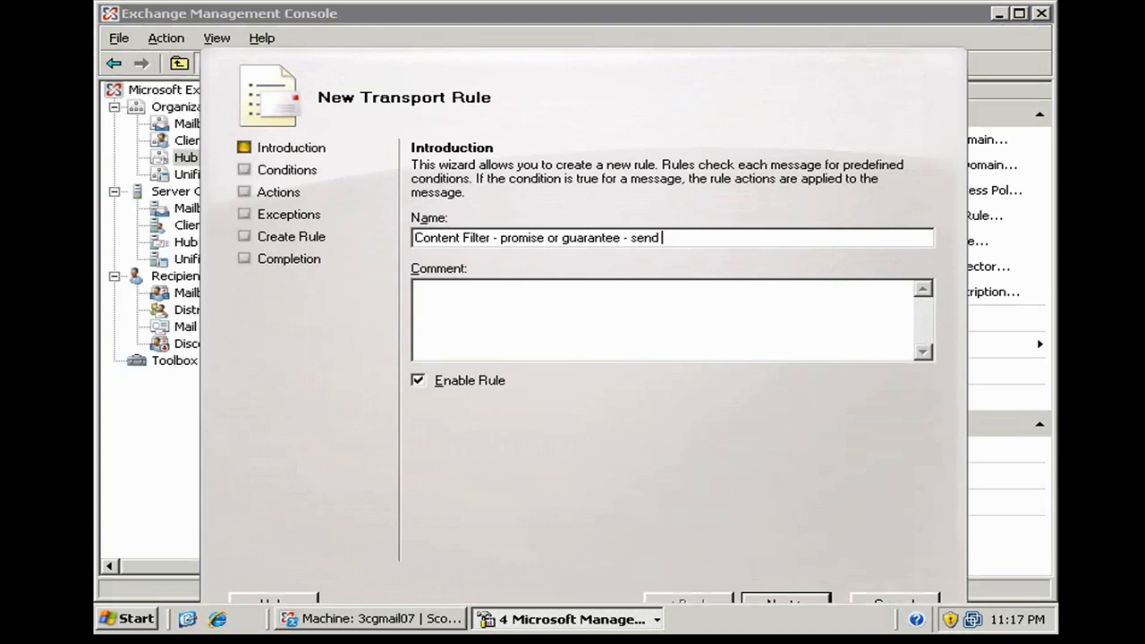
type("to ch")
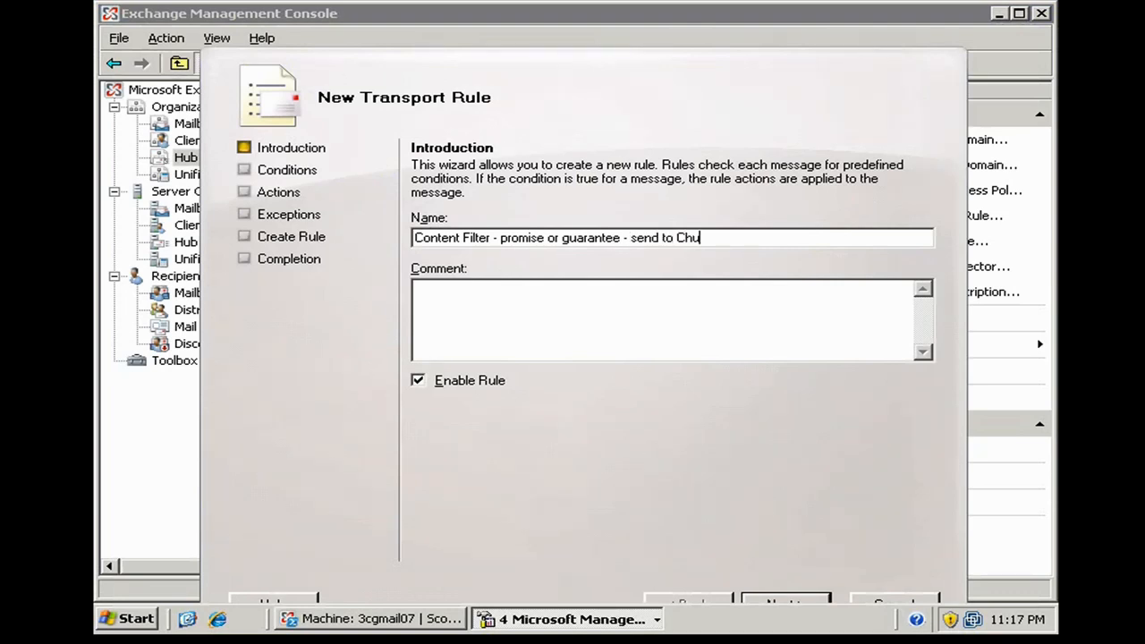
type("mnus")
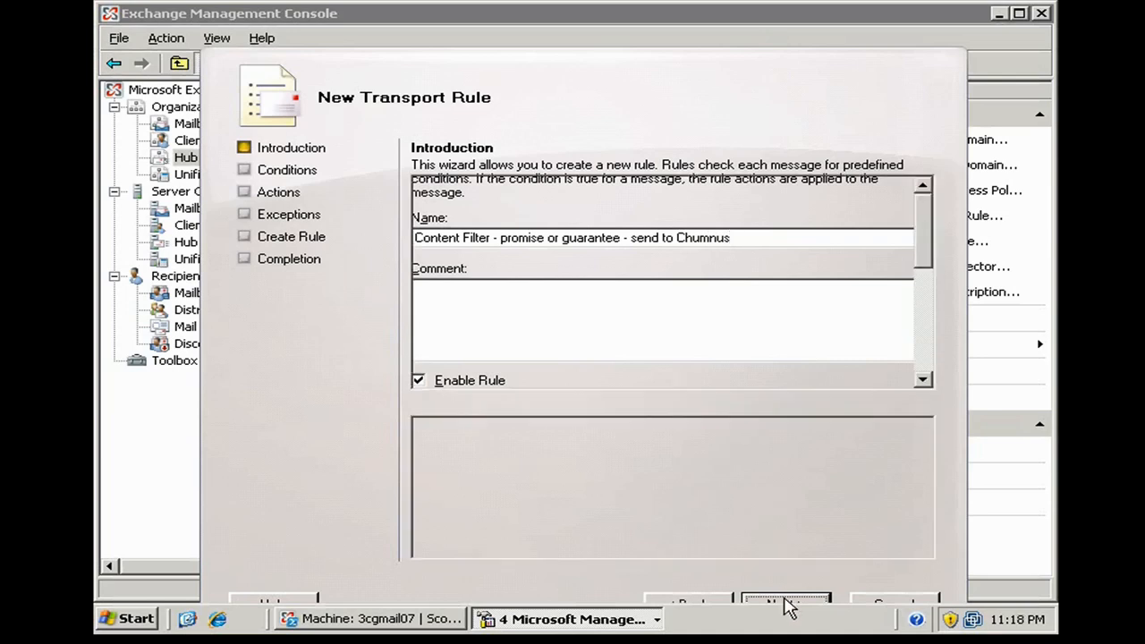
Condition the rule on subject or body containing specific text patterns
left_click(785, 601)
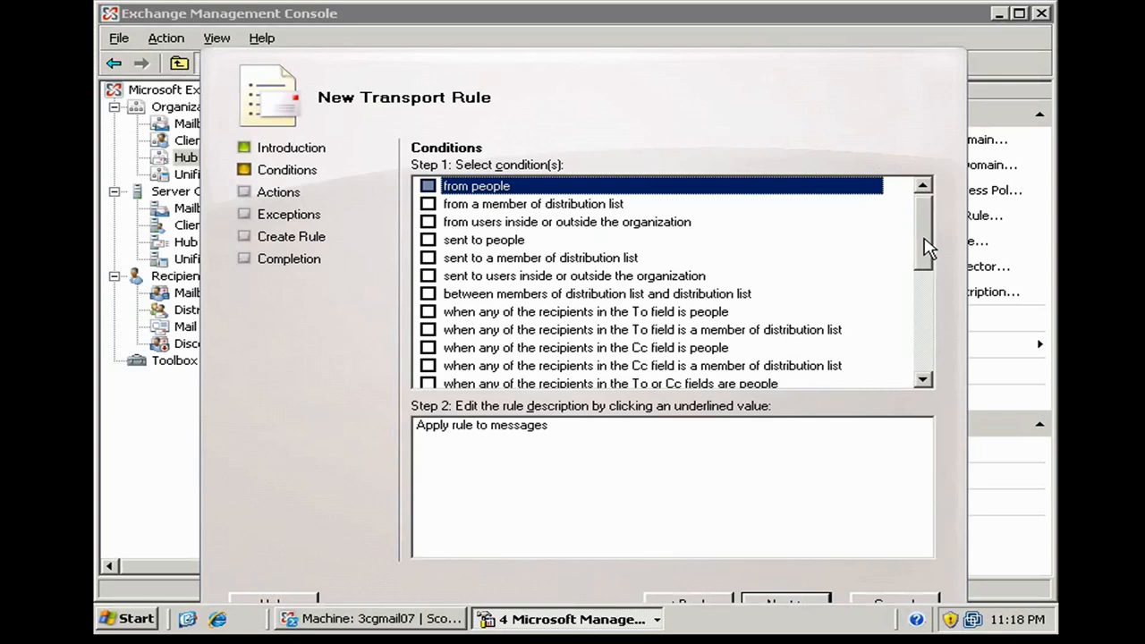
scroll("down", 3)
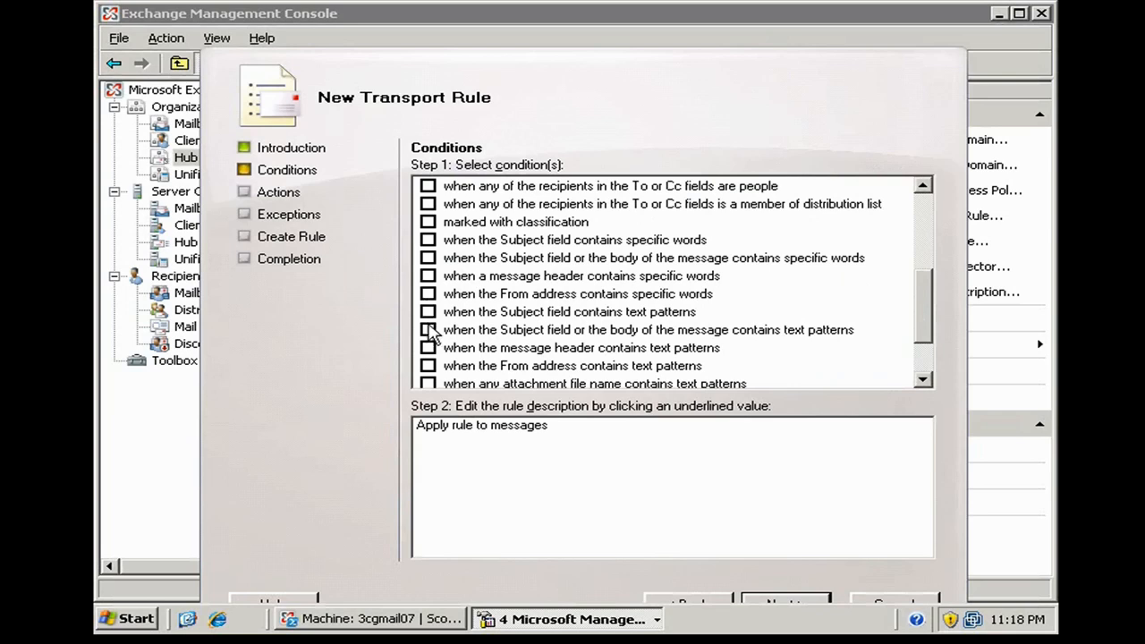
left_click(427, 329)
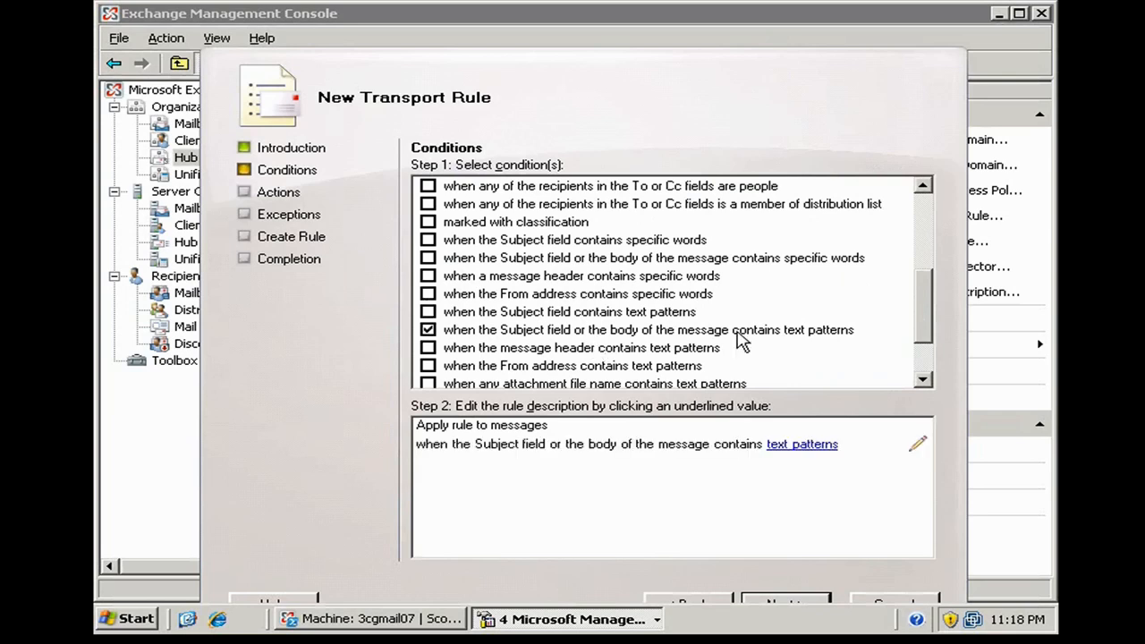
left_click(801, 444)
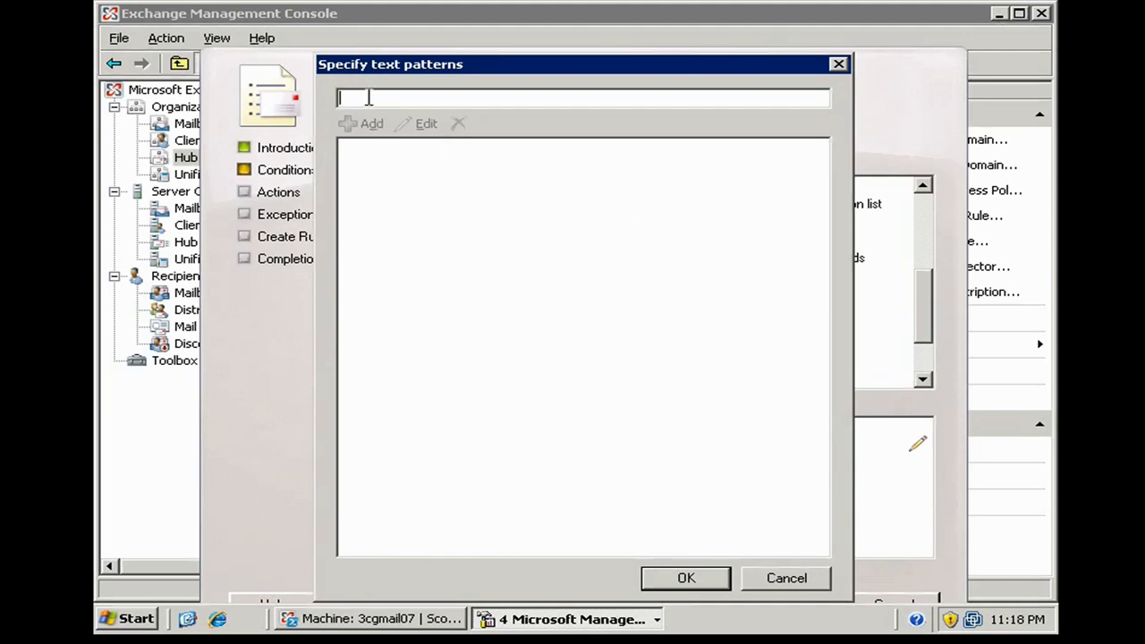
Add 'guarantee' and 'promise' as the matching text patterns and confirm them
type("guarantee")
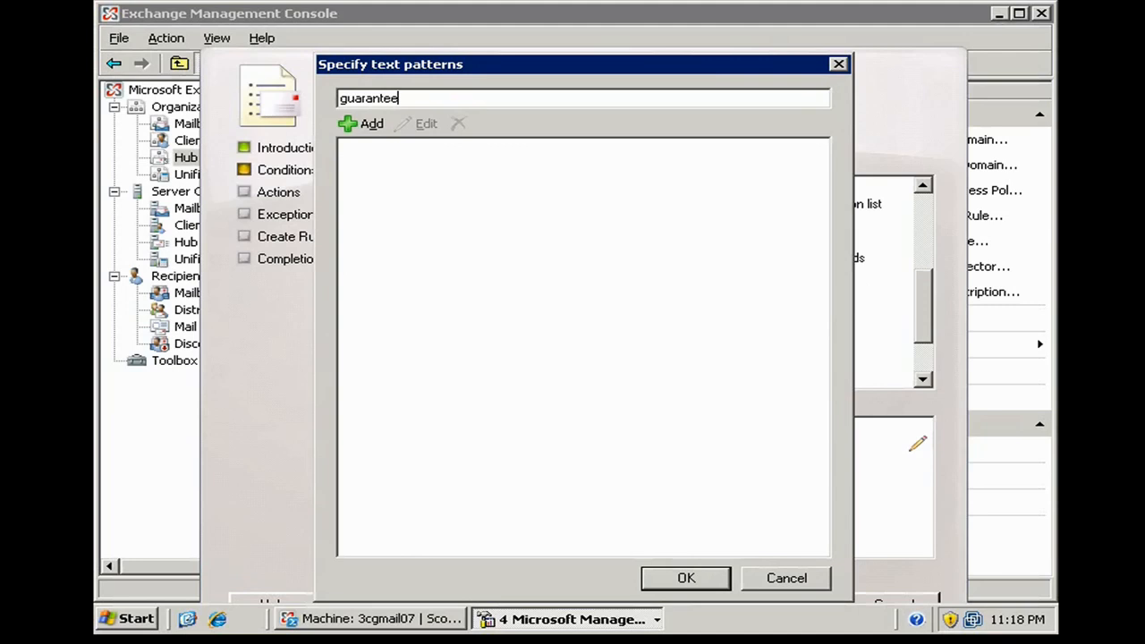
left_click(363, 123)
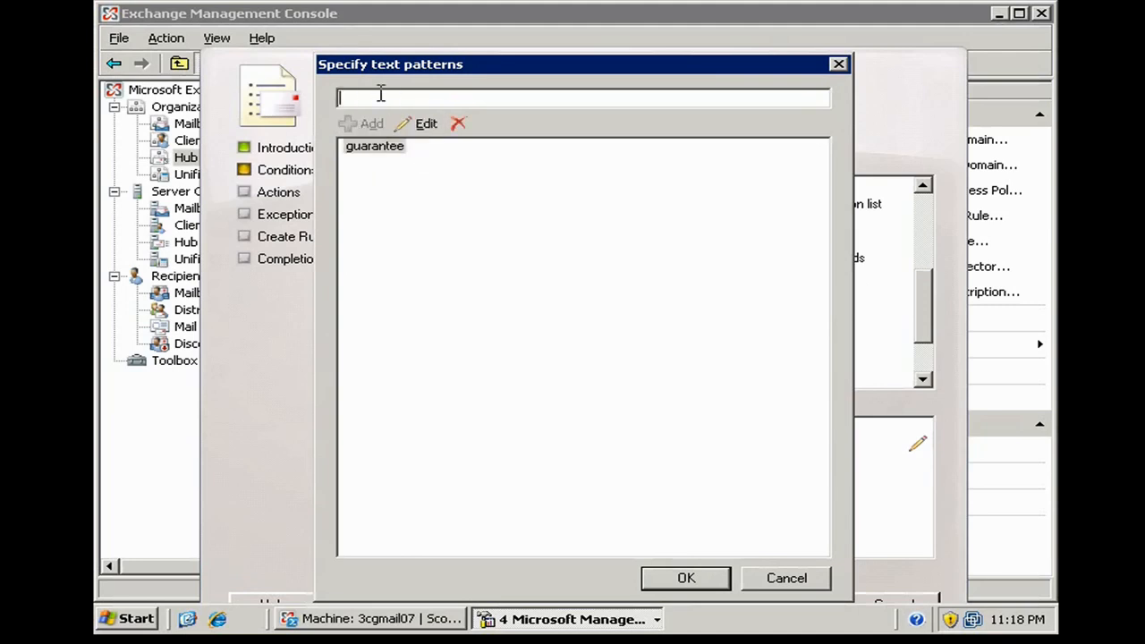
type("promise")
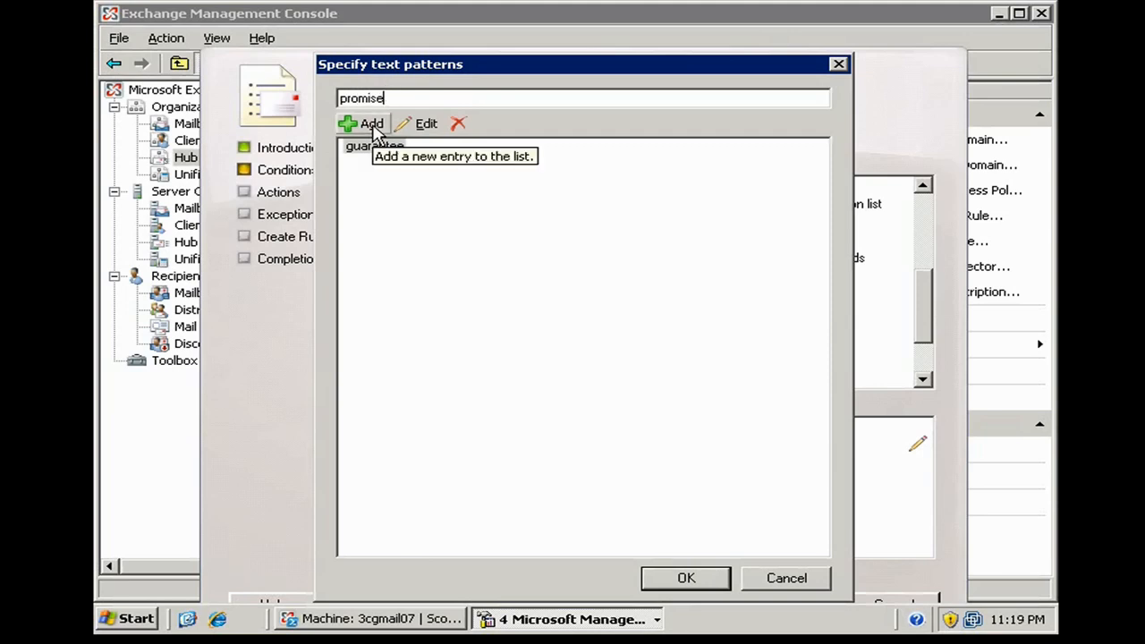
left_click(363, 123)
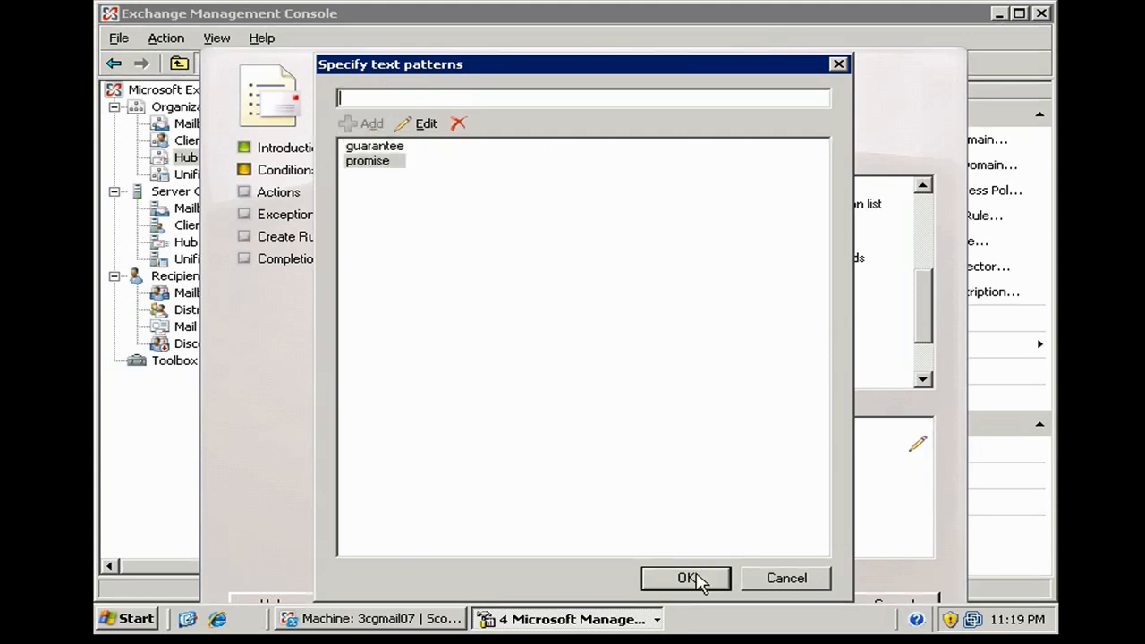
left_click(685, 578)
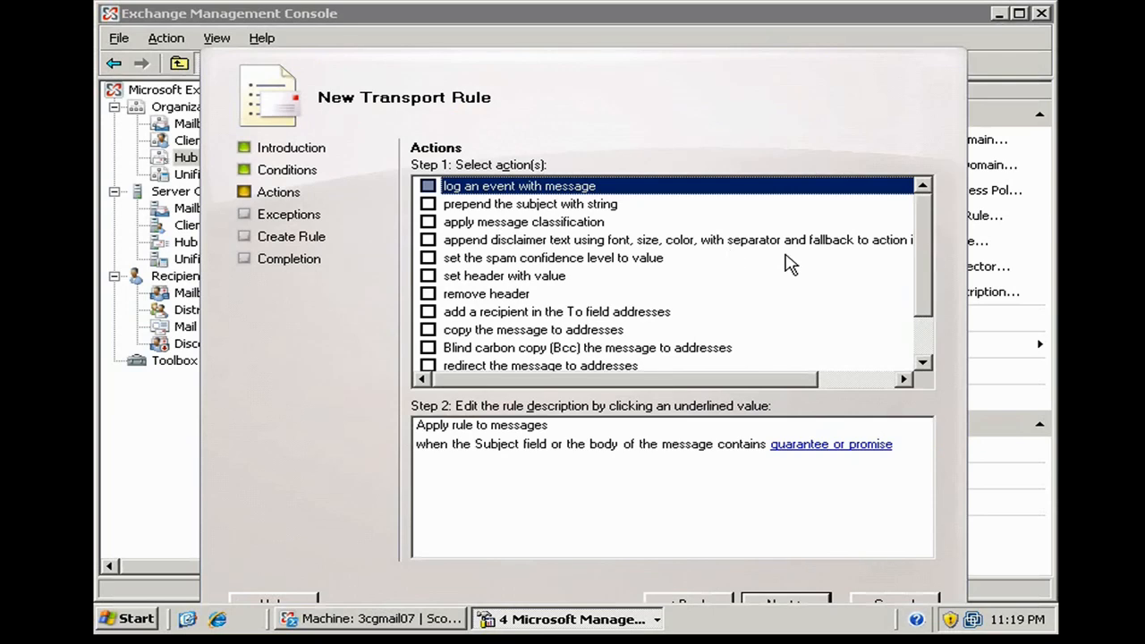
left_click(429, 347)
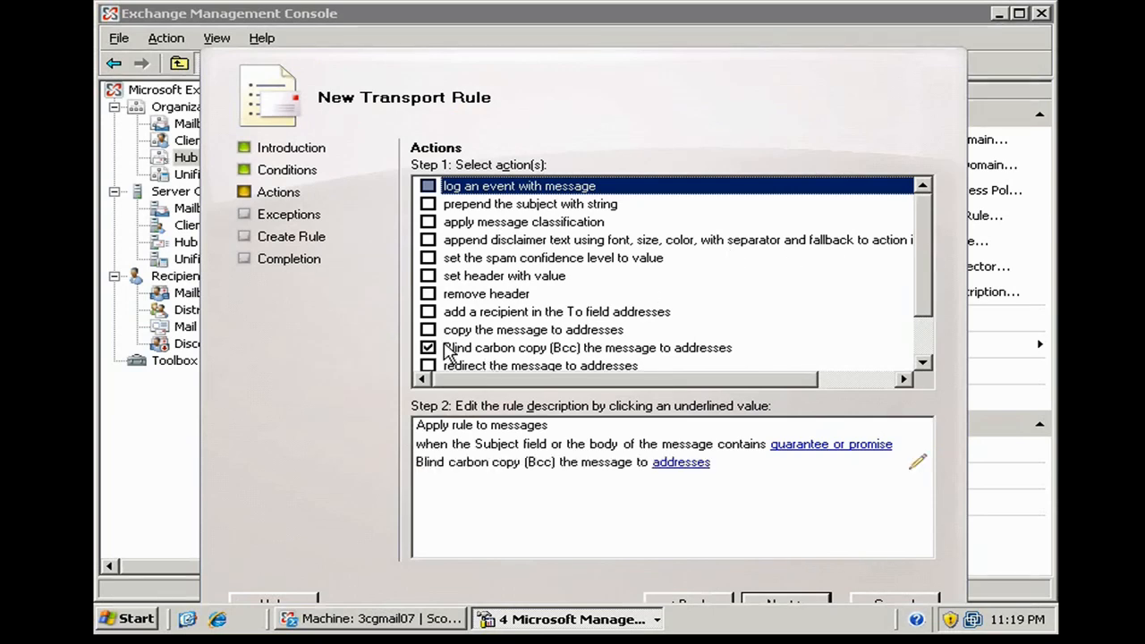
left_click(680, 462)
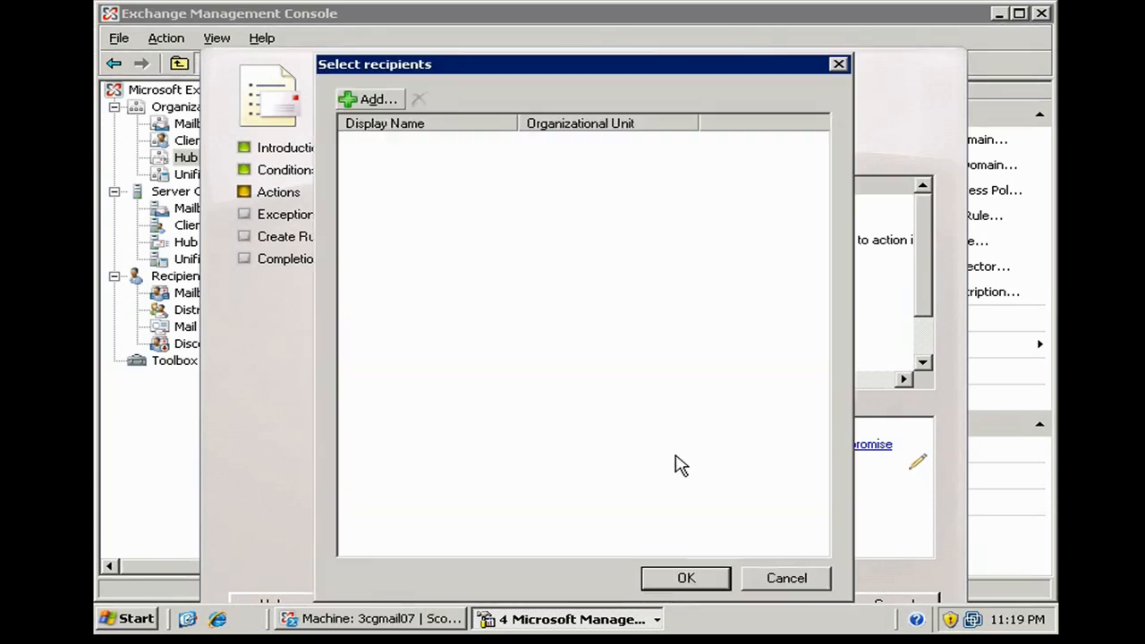
left_click(372, 99)
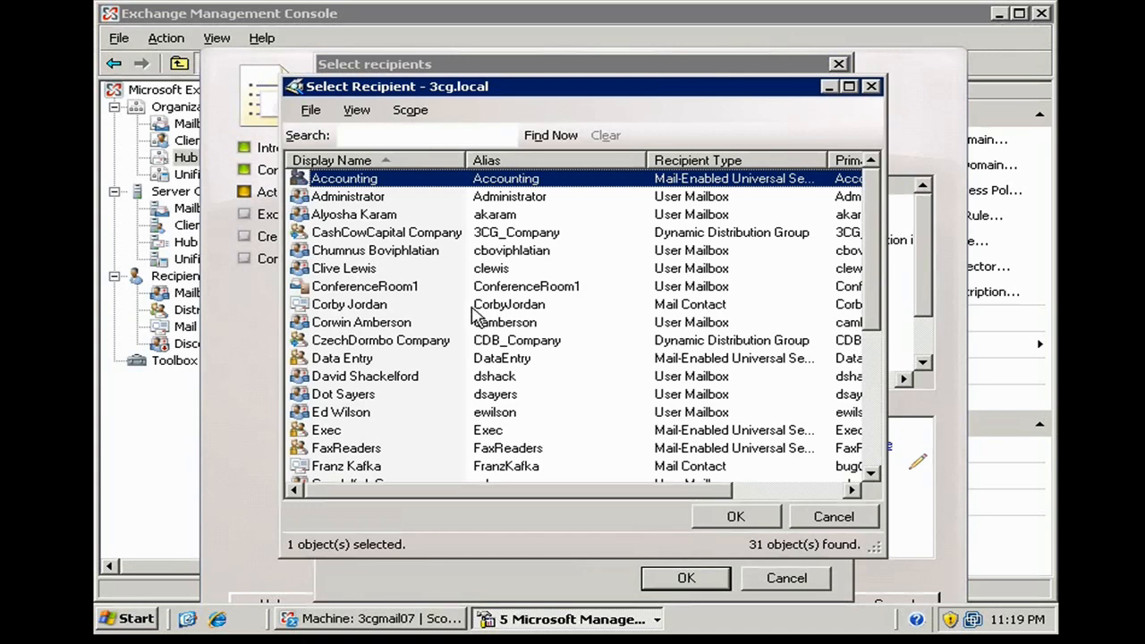
left_click(374, 250)
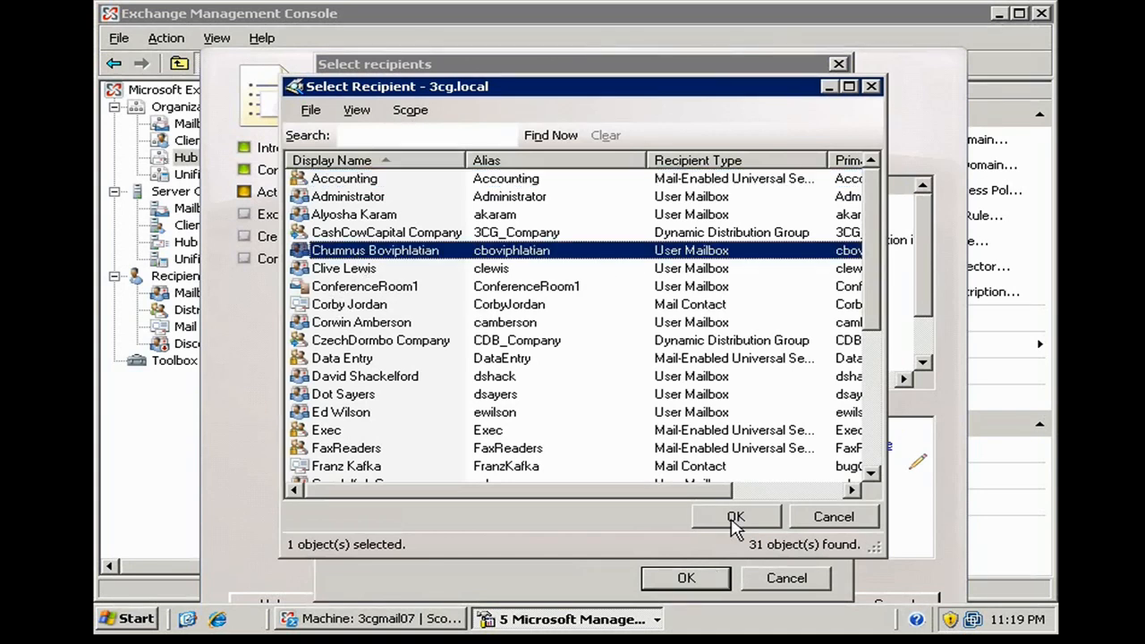
left_click(736, 517)
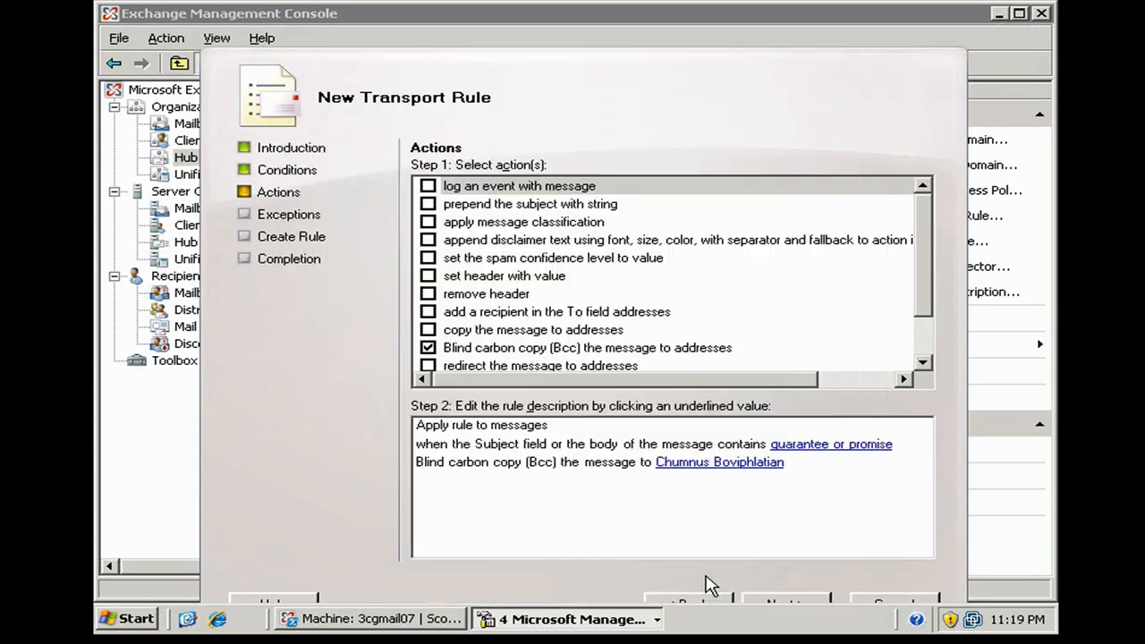
mouse_move(451, 443)
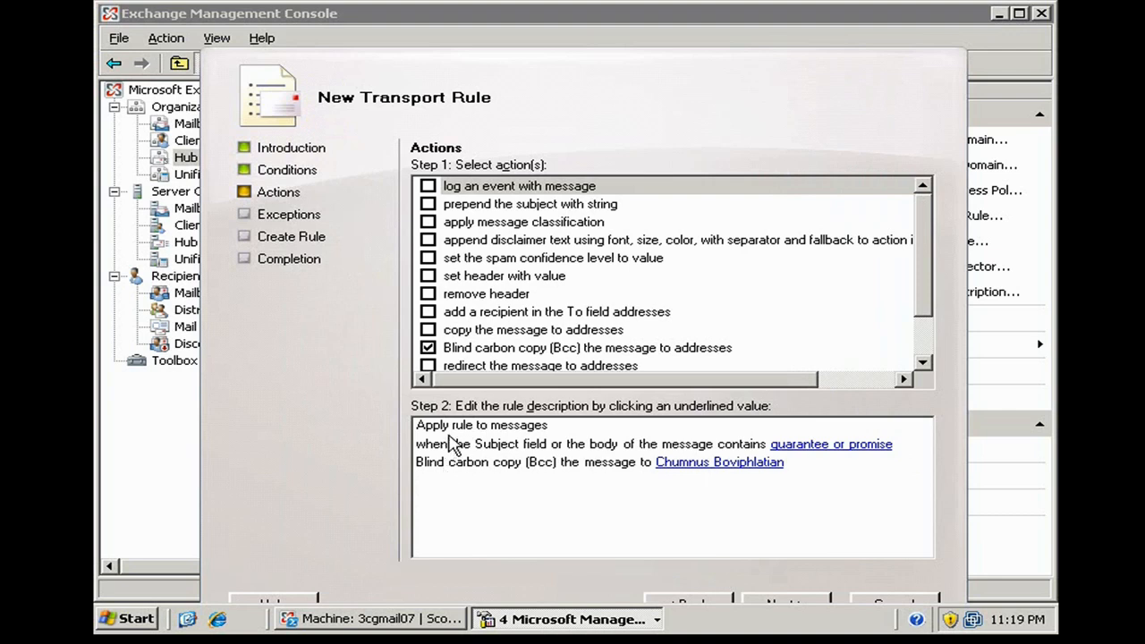
mouse_move(461, 465)
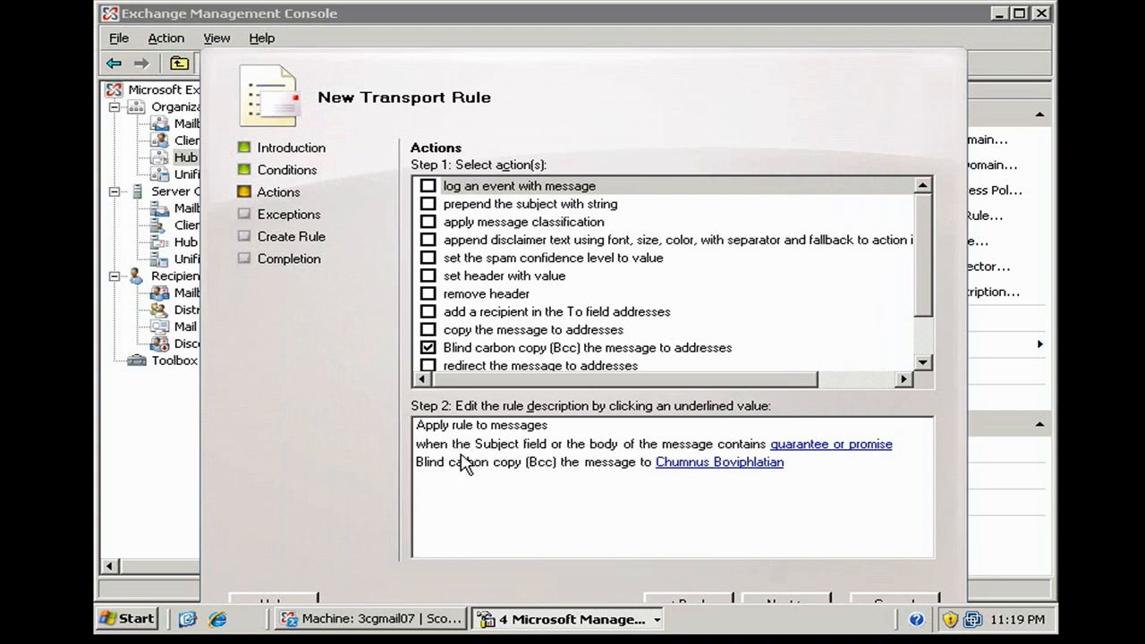
mouse_move(626, 458)
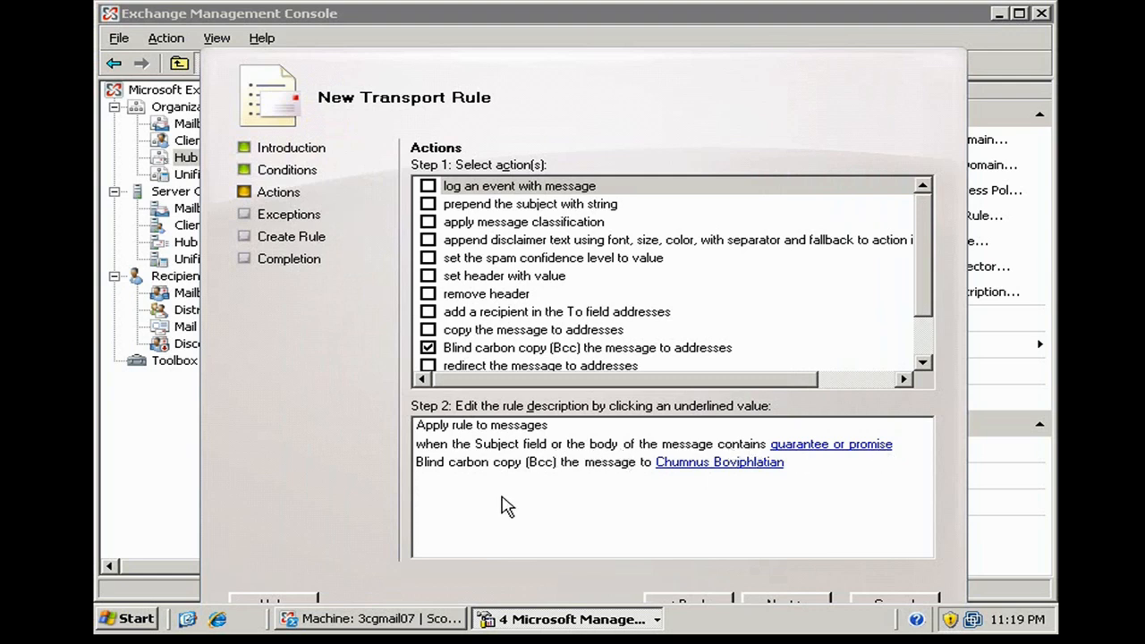
mouse_move(791, 605)
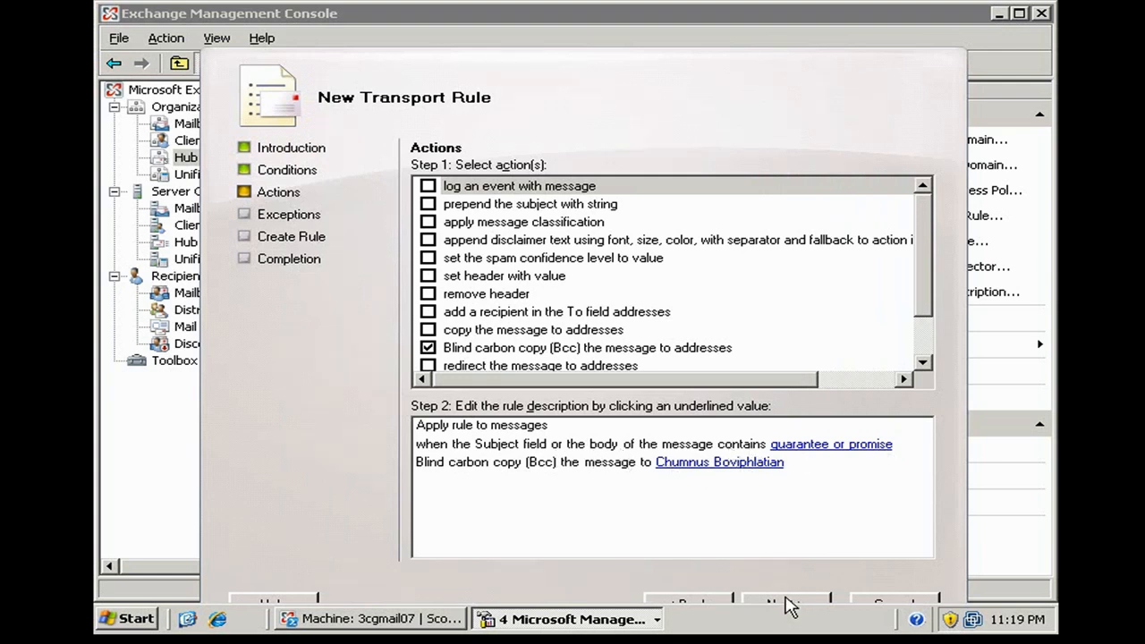
Create the Content Filter rule with no exceptions so two enabled rules are listed
left_click(785, 601)
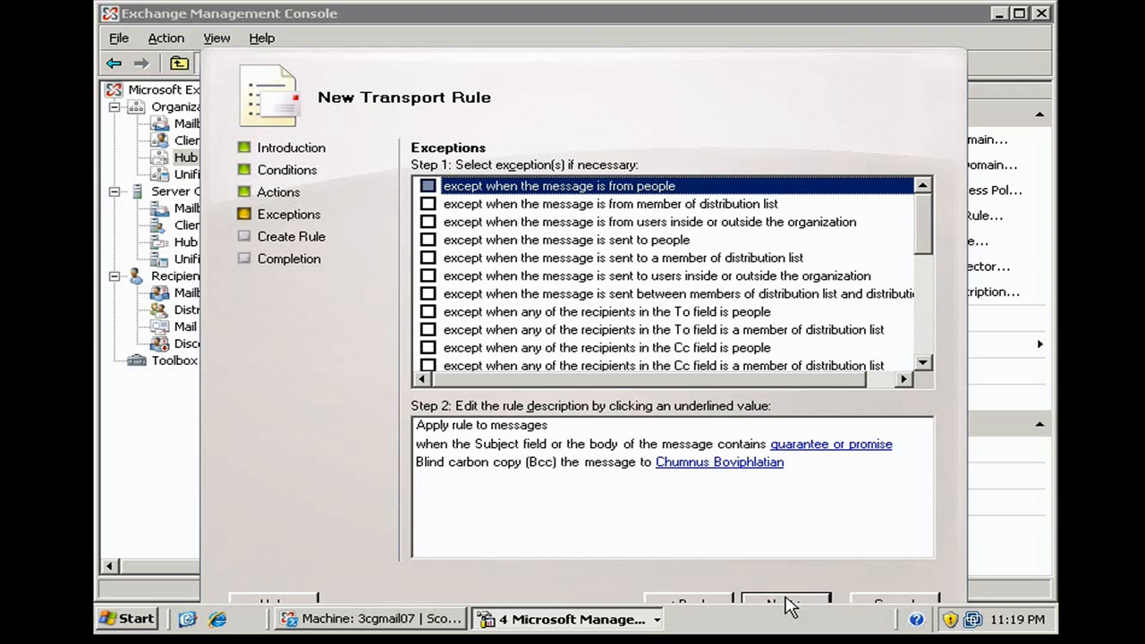
left_click(786, 601)
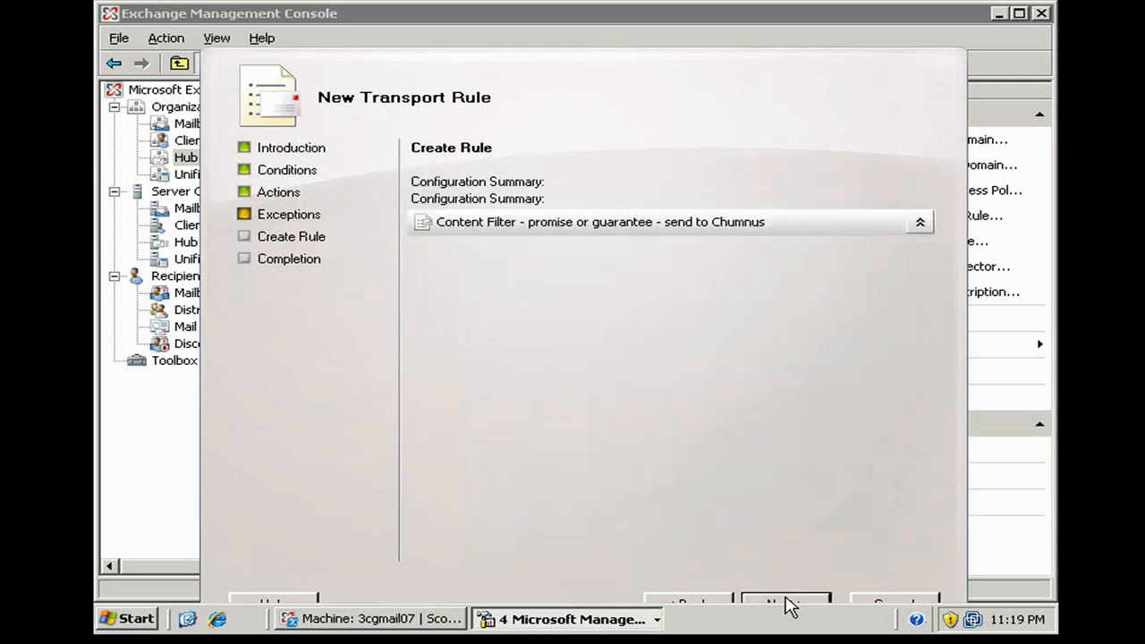
left_click(786, 603)
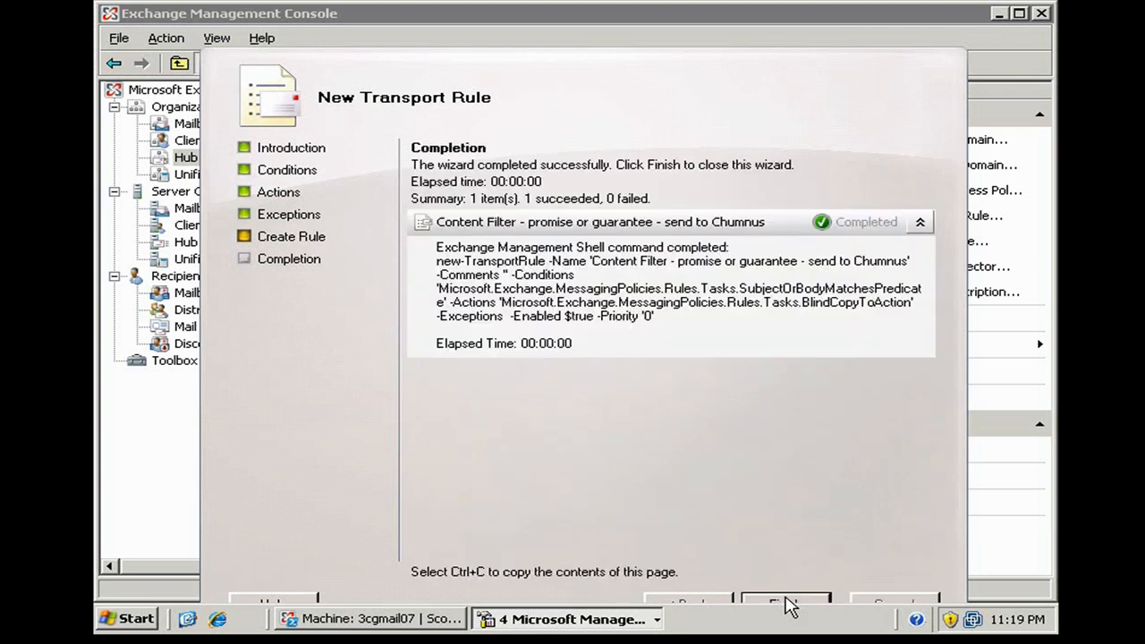
left_click(786, 603)
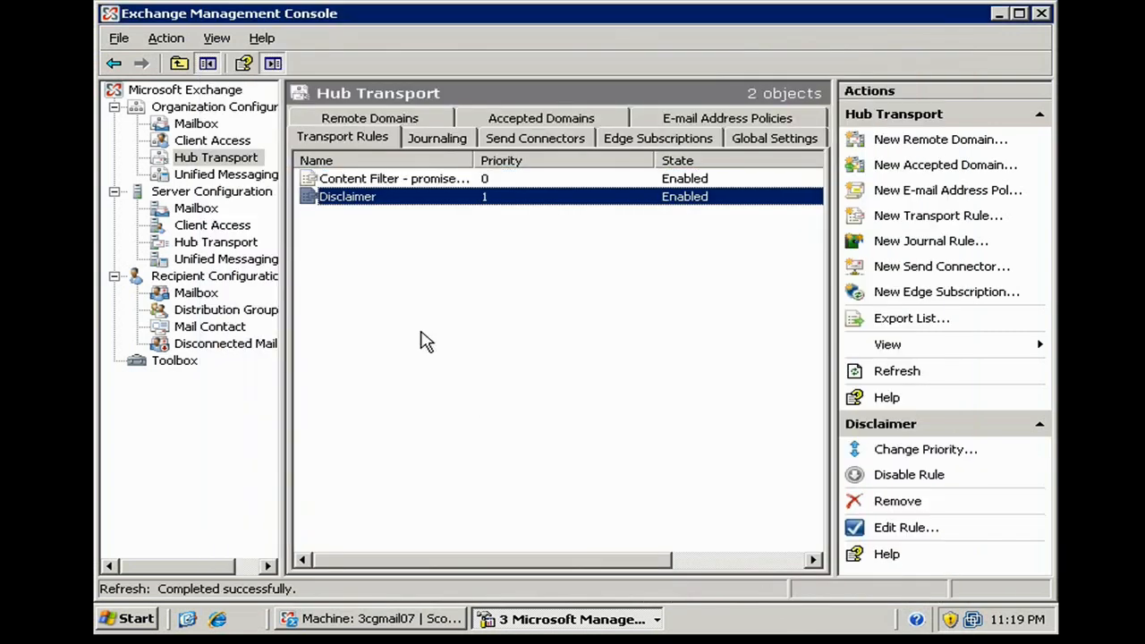
left_click(472, 254)
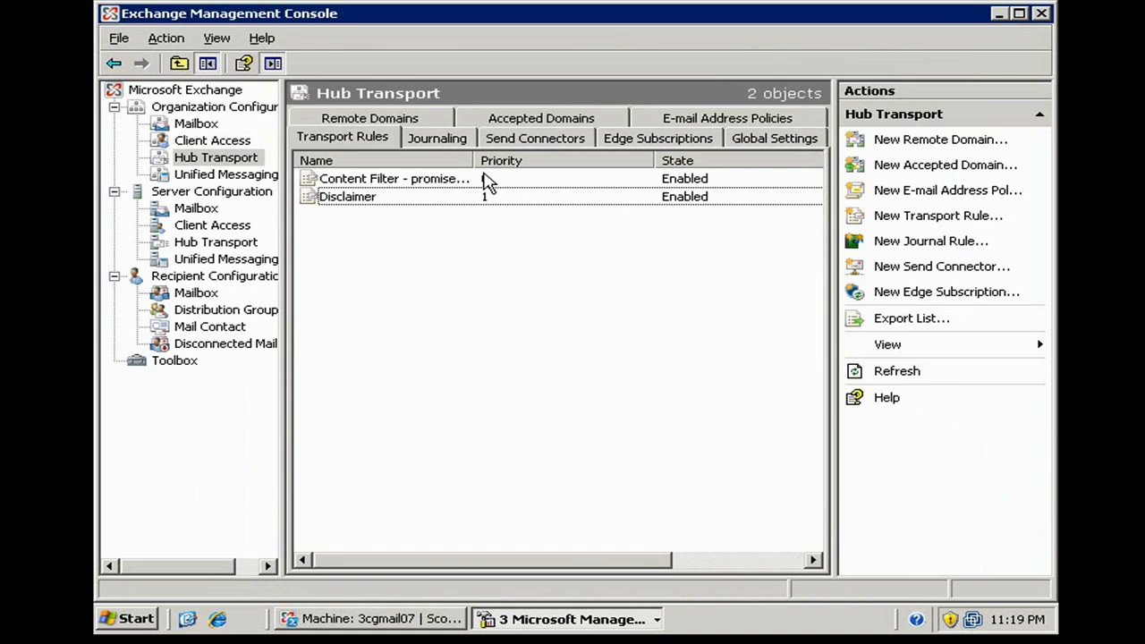
left_click(347, 196)
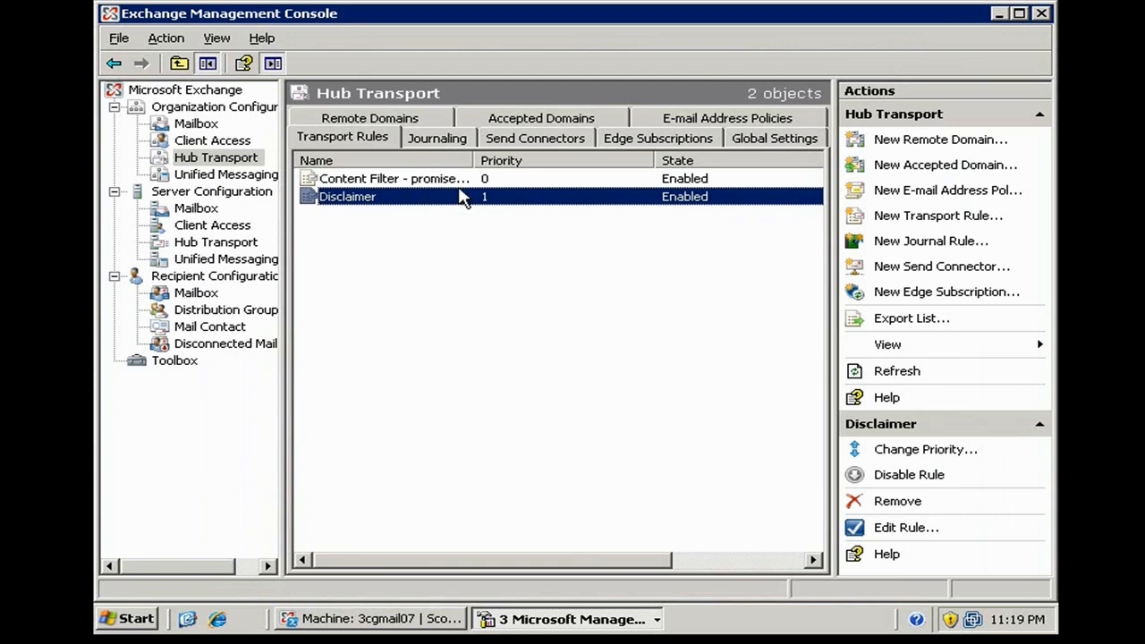
left_click(394, 179)
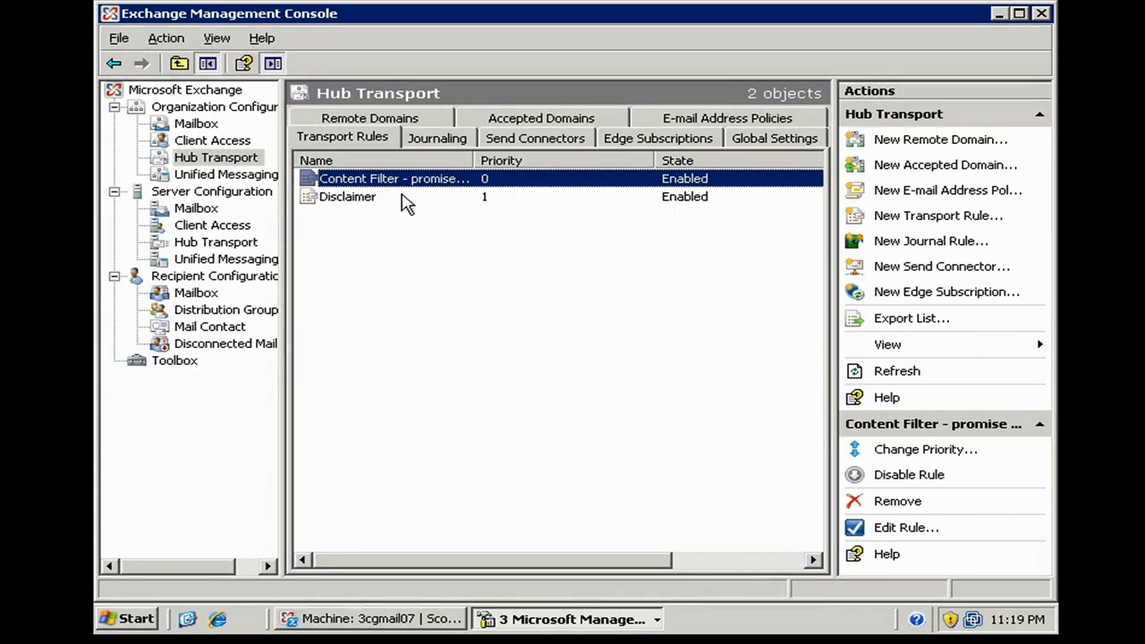
left_click(347, 195)
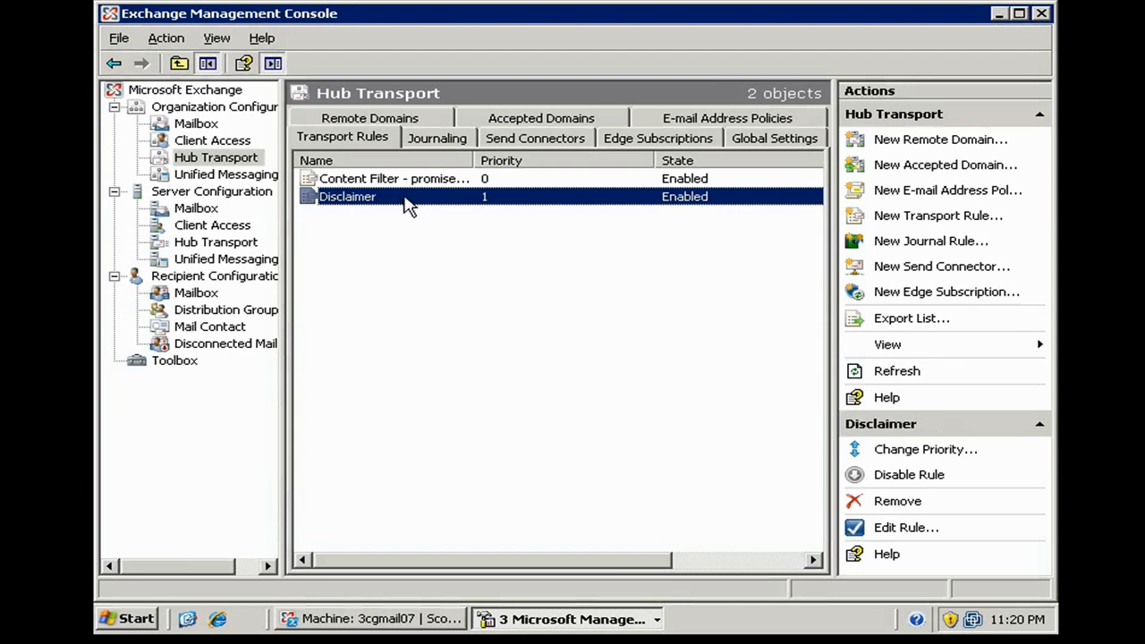
mouse_move(411, 269)
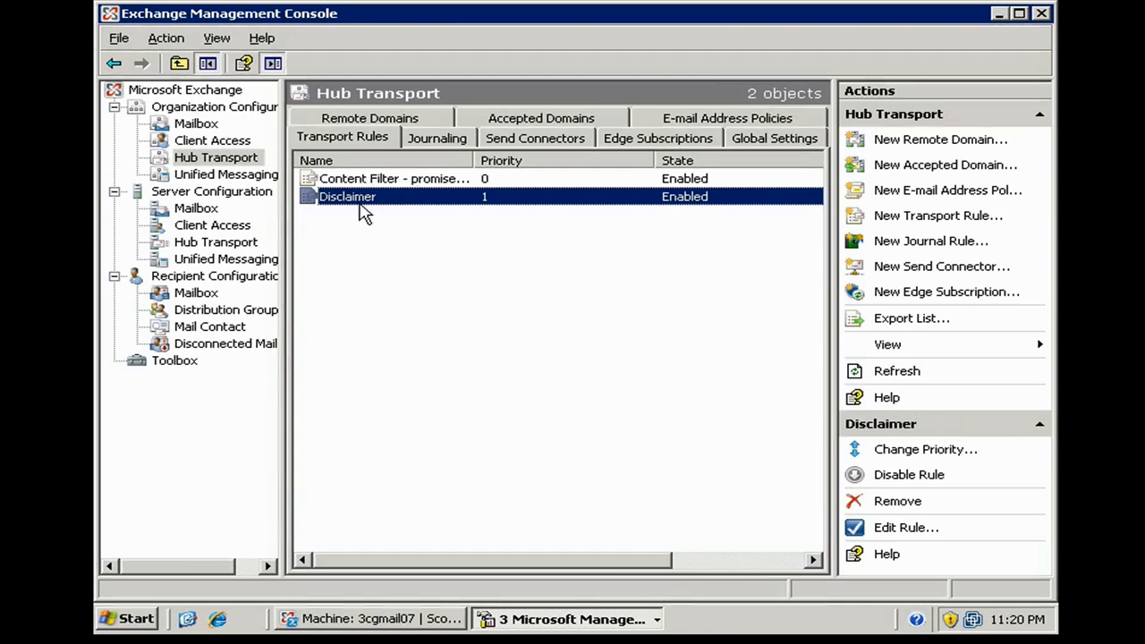
mouse_move(365, 183)
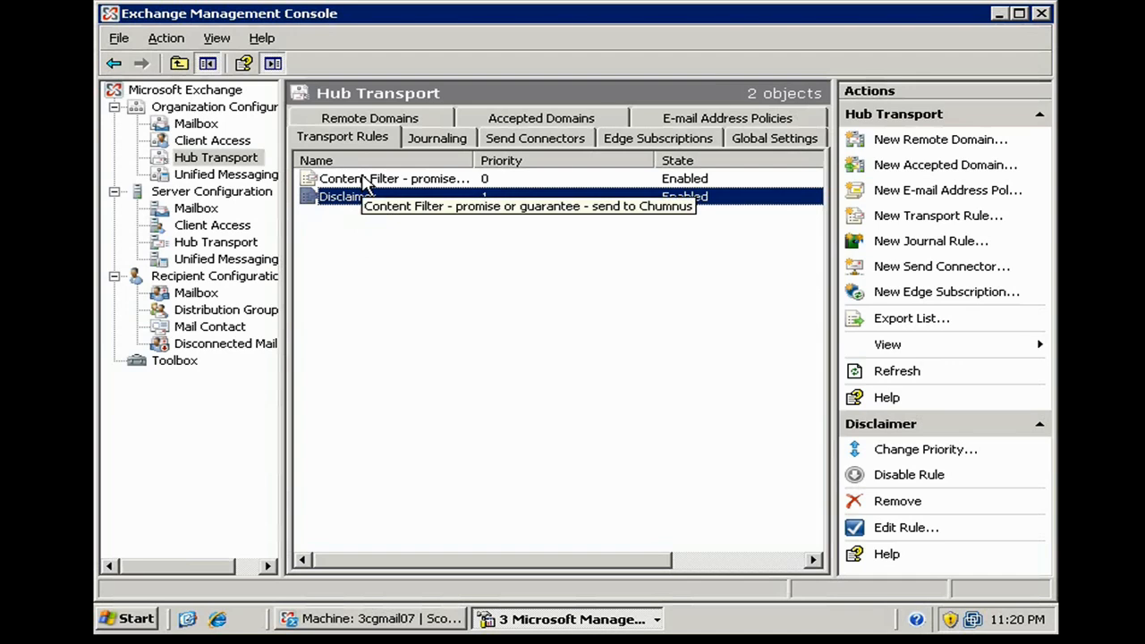
mouse_move(420, 230)
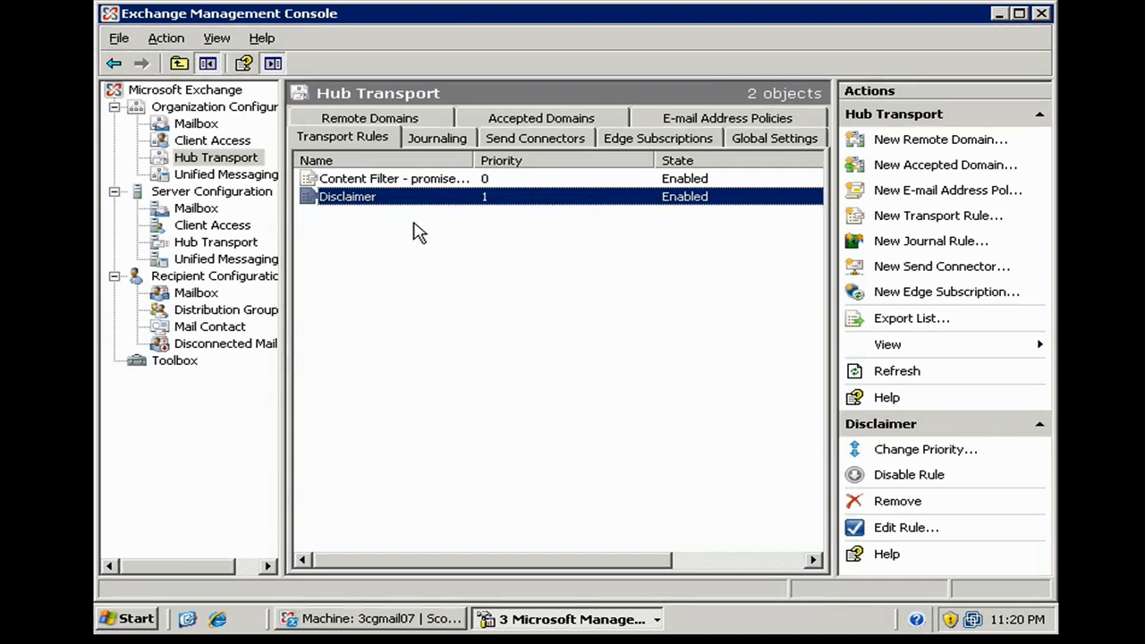
mouse_move(433, 268)
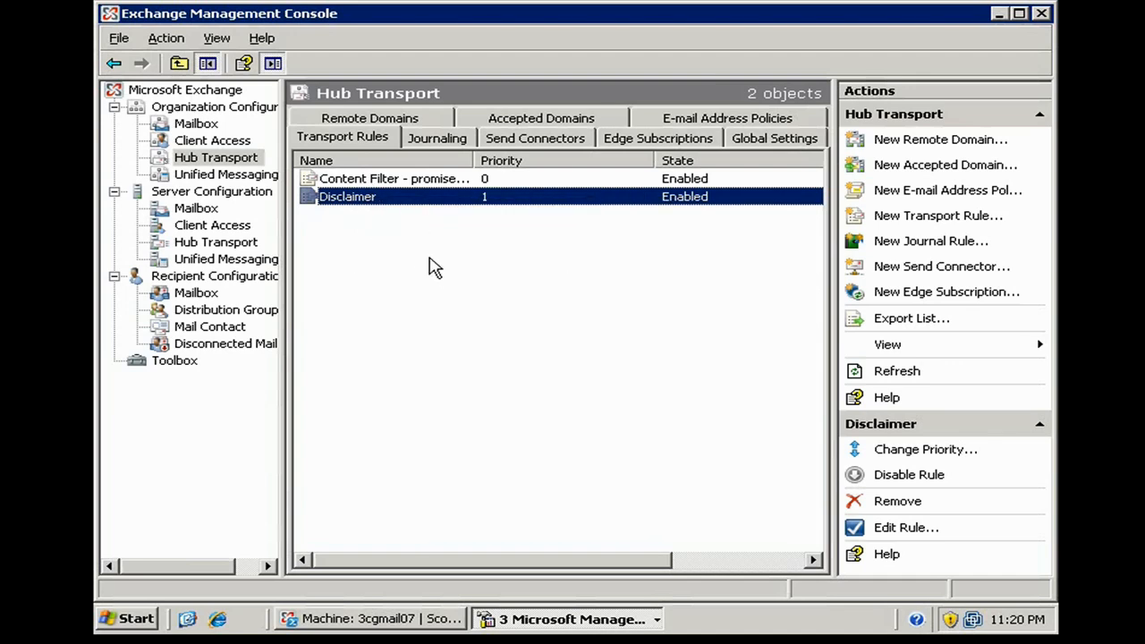
mouse_move(439, 193)
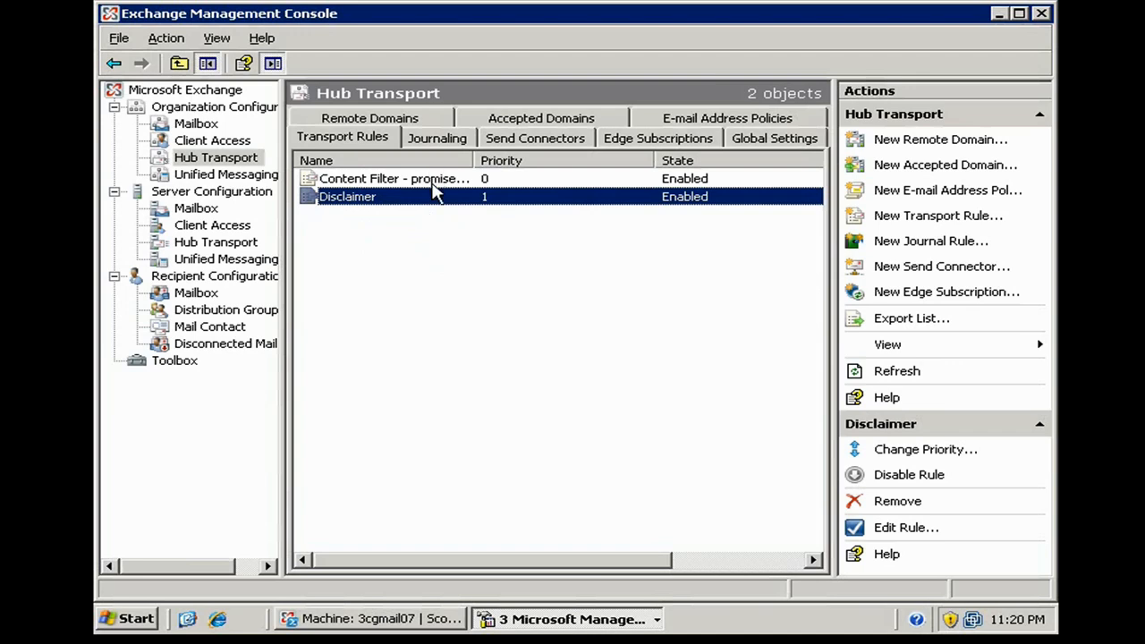